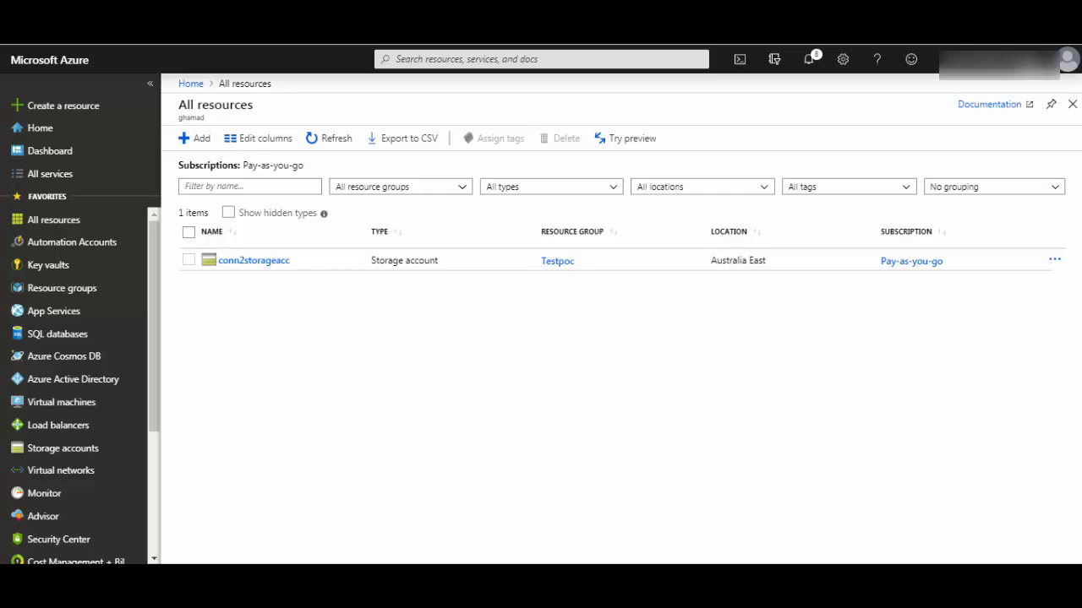
{"action": "mouse_move", "coordinate": [351, 296]}
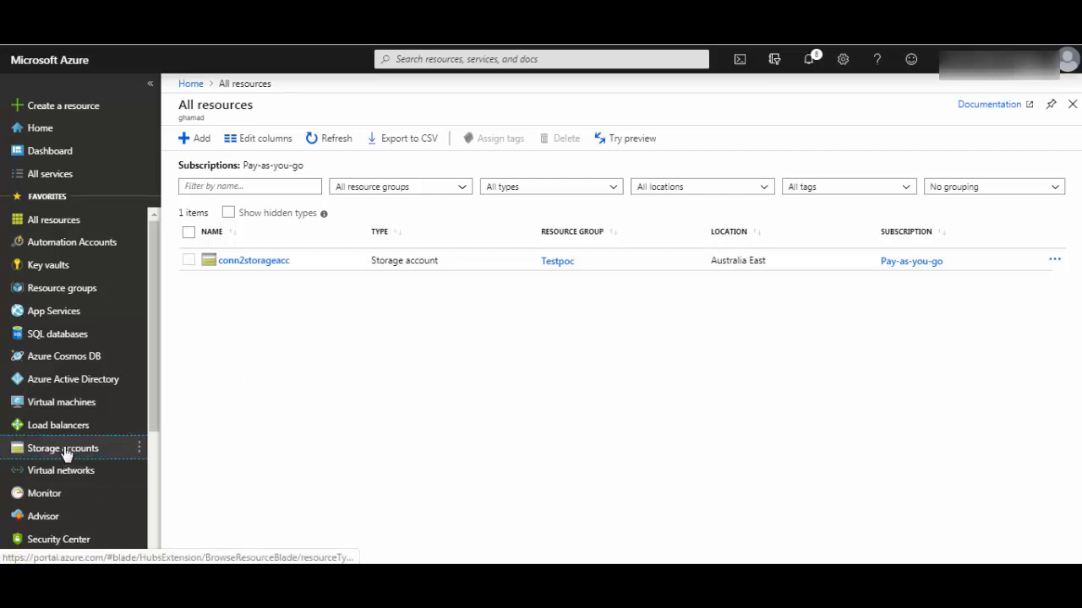
Open the conn2storageacc storage account from the Storage accounts list.
{"action": "left_click", "coordinate": [63, 448]}
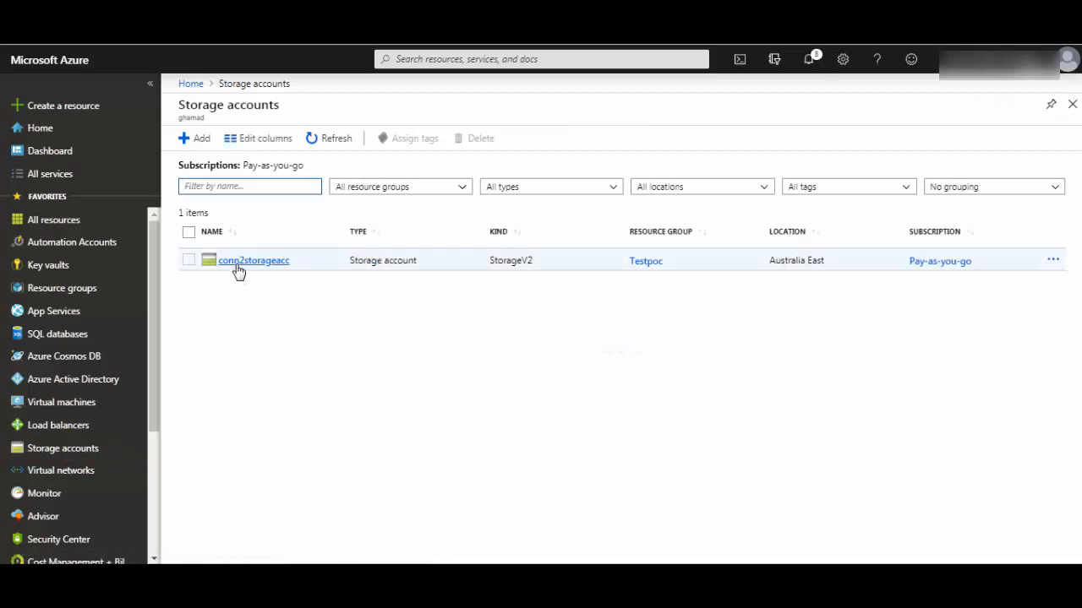
{"action": "left_click", "coordinate": [254, 261]}
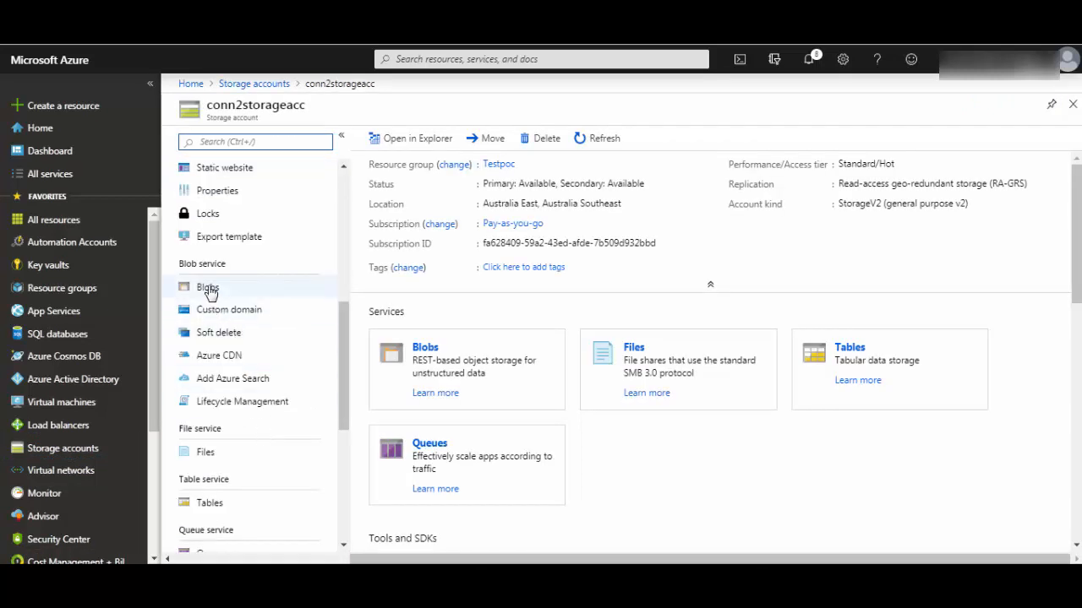
Review the account's blob containers, file shares and tables in turn.
{"action": "left_click", "coordinate": [206, 288]}
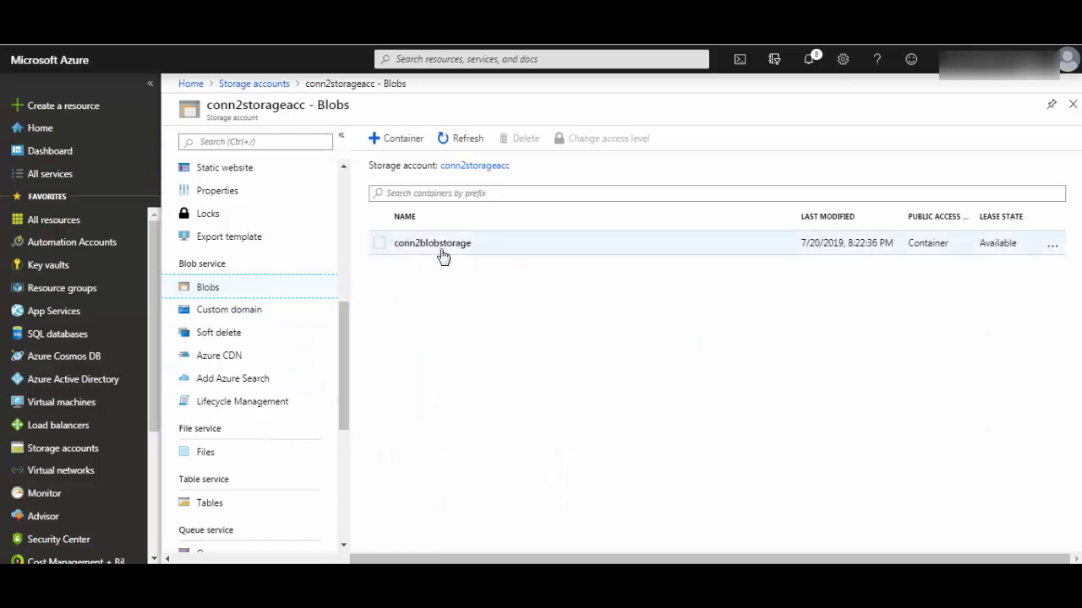
{"action": "left_click", "coordinate": [206, 451]}
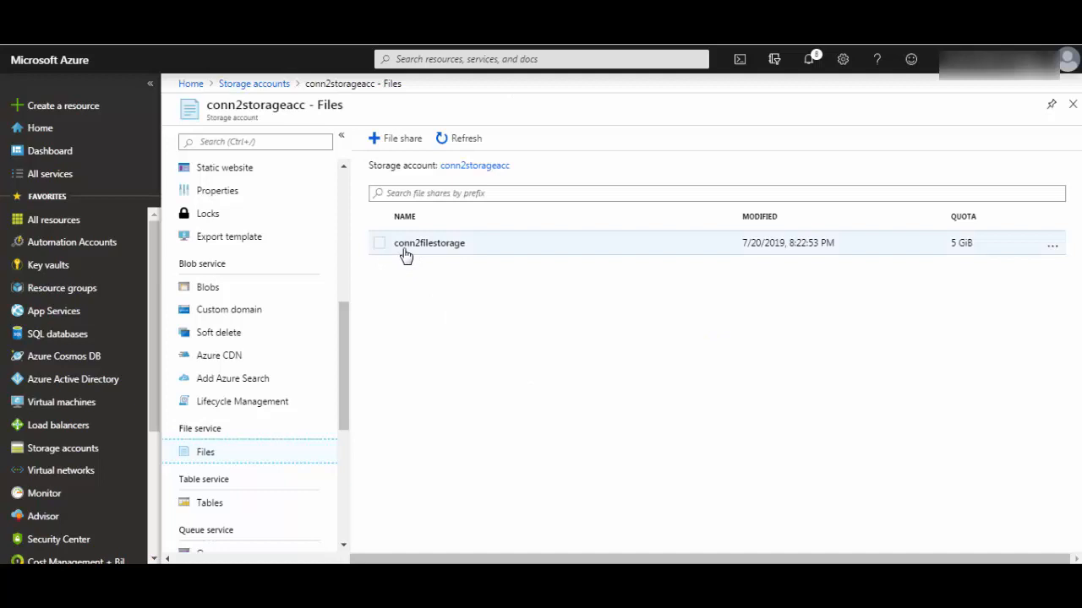
{"action": "scroll", "scroll_direction": "down", "scroll_amount": 3}
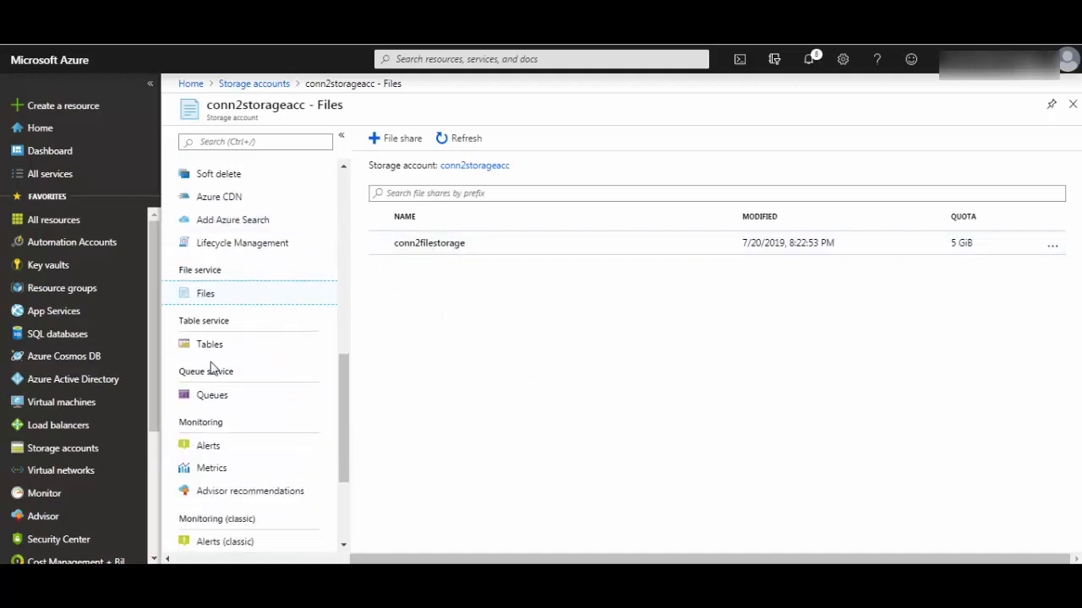
{"action": "left_click", "coordinate": [210, 344]}
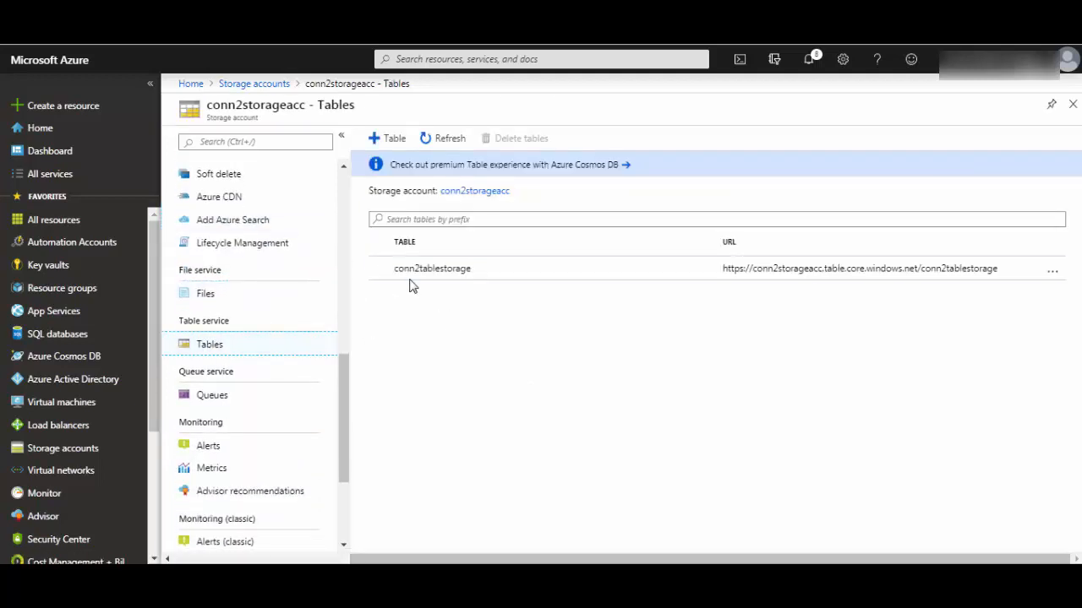
{"action": "mouse_move", "coordinate": [291, 389]}
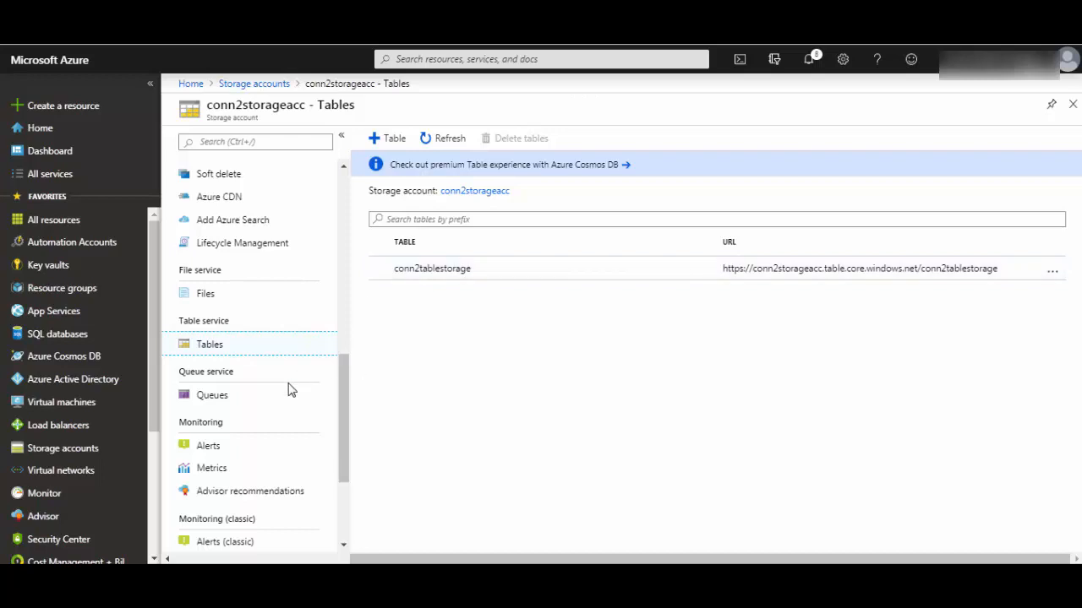
{"action": "scroll", "scroll_direction": "up", "scroll_amount": 3}
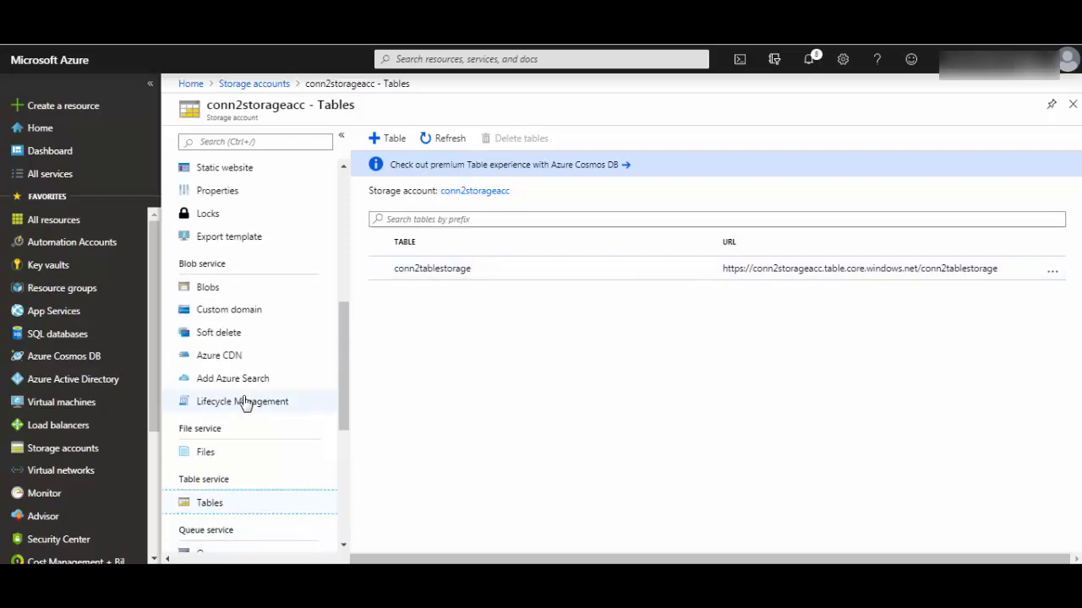
{"action": "mouse_move", "coordinate": [477, 423]}
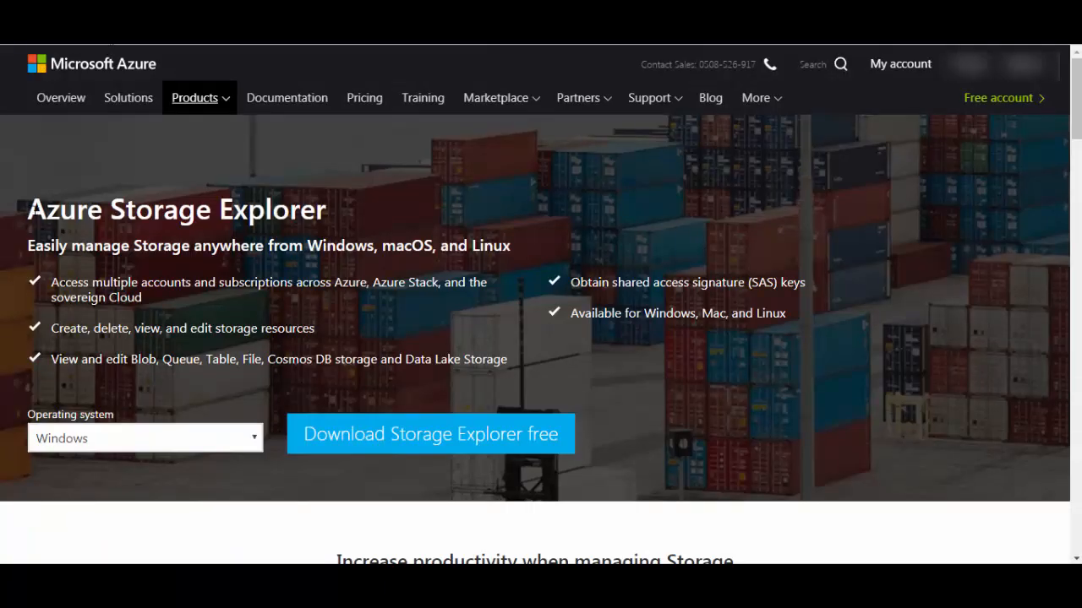
Select the Azure Storage Explorer heading and reveal its operating system download choices.
{"action": "triple_click", "coordinate": [176, 210]}
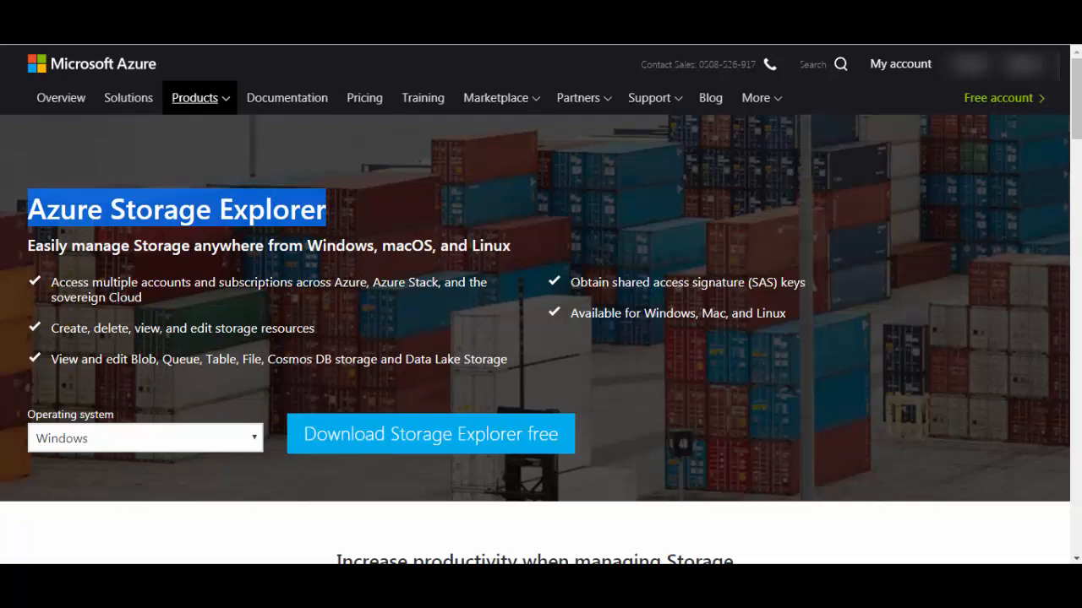
{"action": "left_click", "coordinate": [144, 438]}
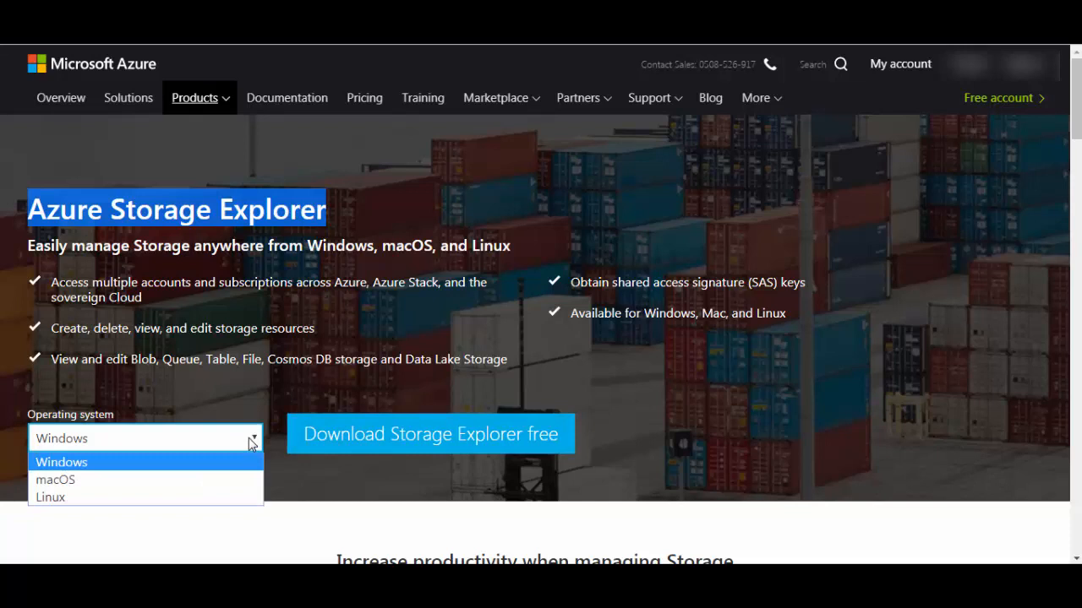
{"action": "mouse_move", "coordinate": [624, 447]}
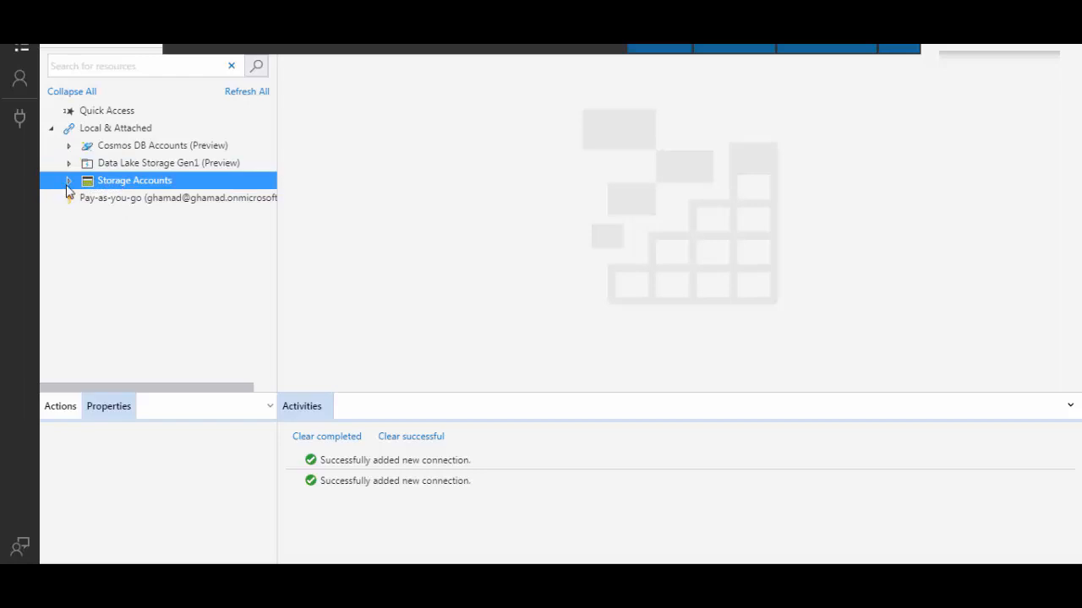
Start Connect to Azure Storage from Storage Accounts, try each method, settle on connection string.
{"action": "right_click", "coordinate": [133, 179]}
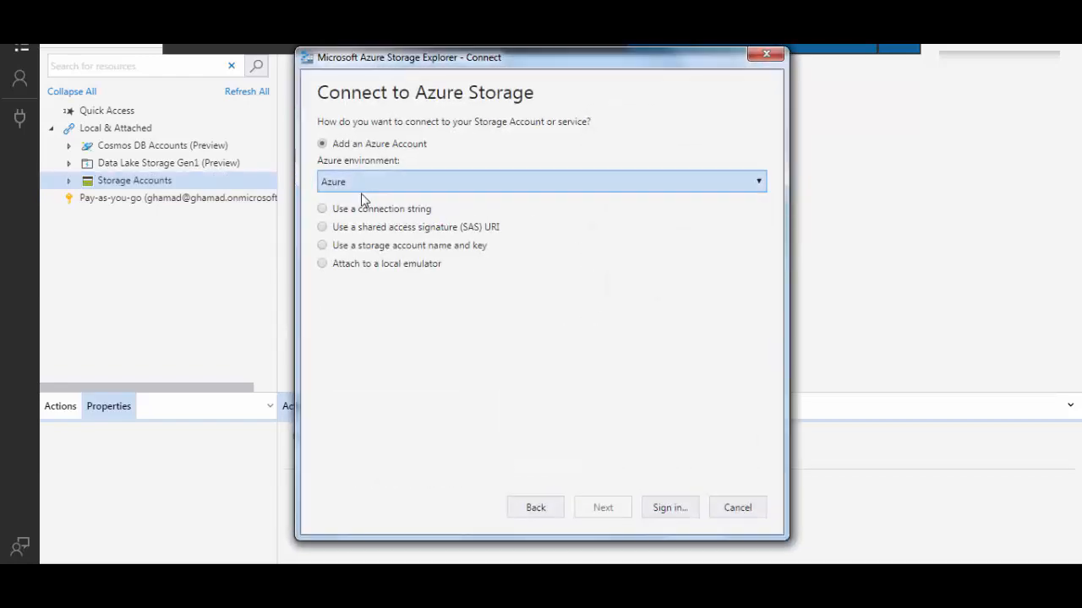
{"action": "mouse_move", "coordinate": [353, 185]}
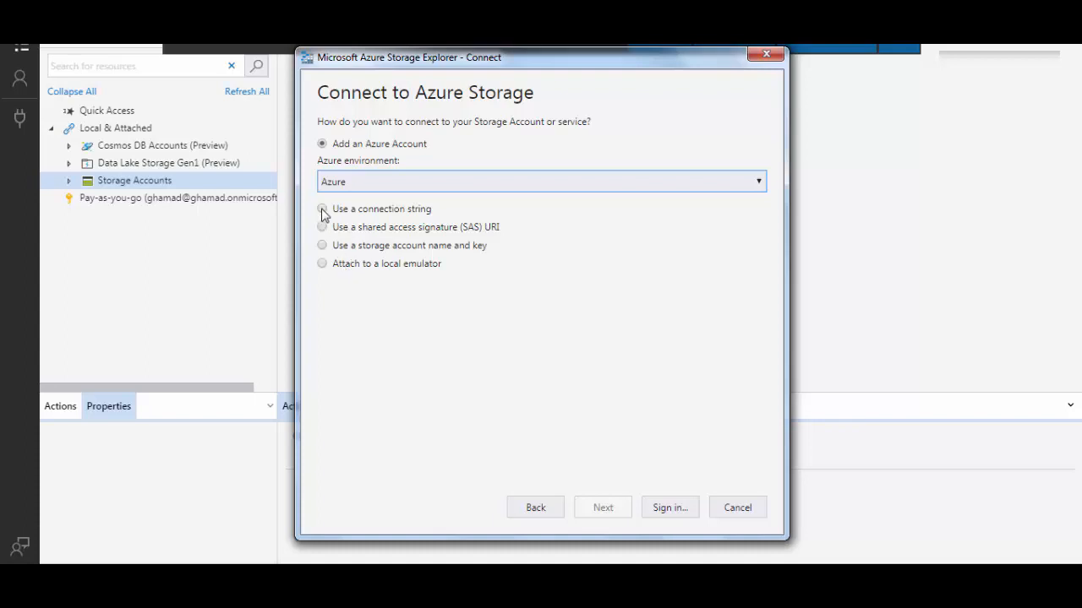
{"action": "left_click", "coordinate": [321, 210]}
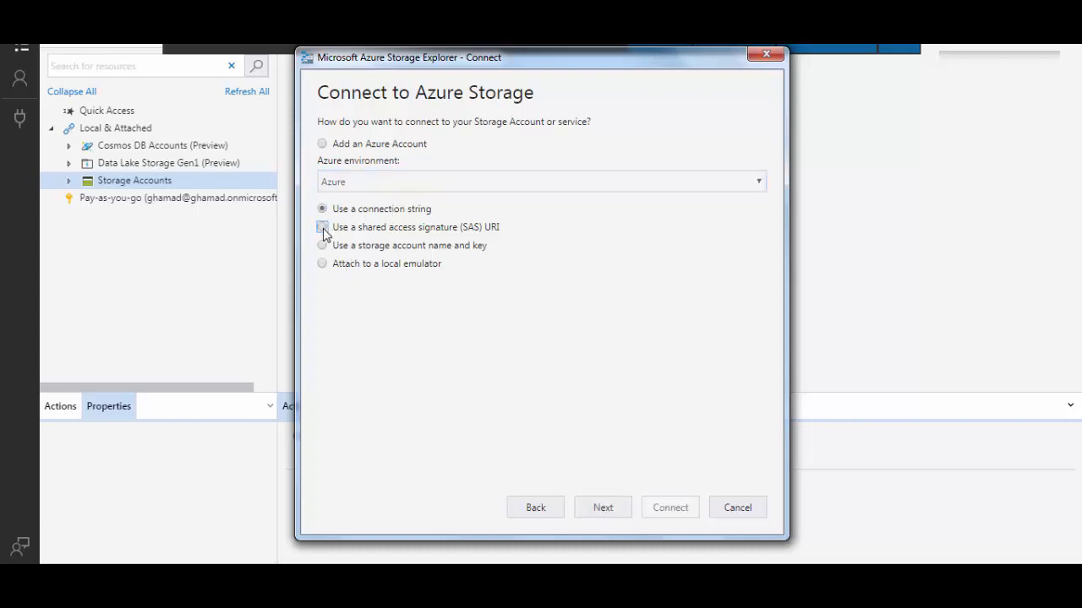
{"action": "left_click", "coordinate": [321, 226]}
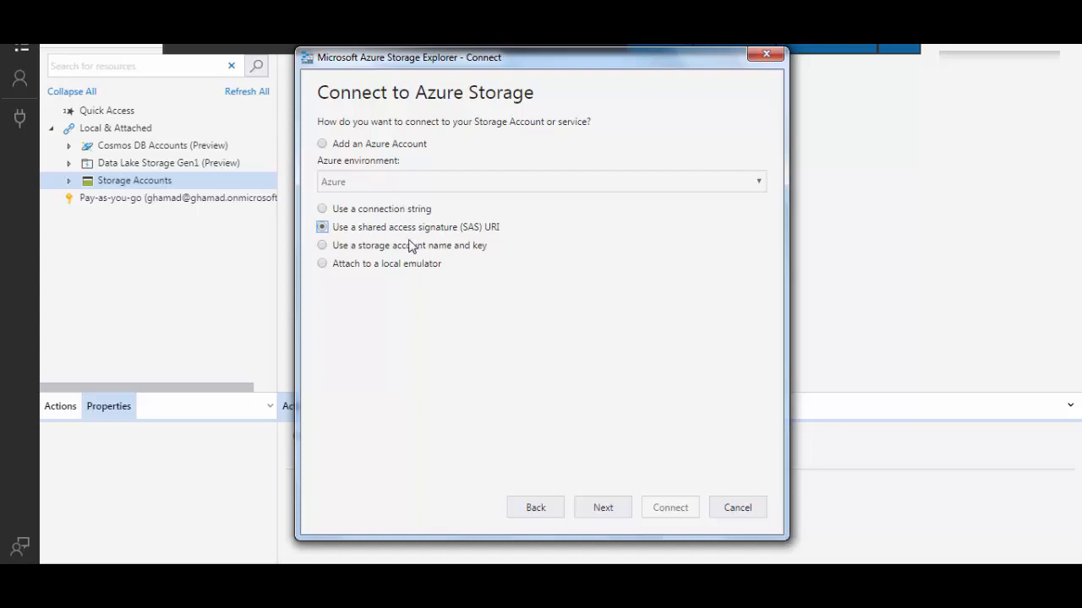
{"action": "left_click", "coordinate": [321, 245]}
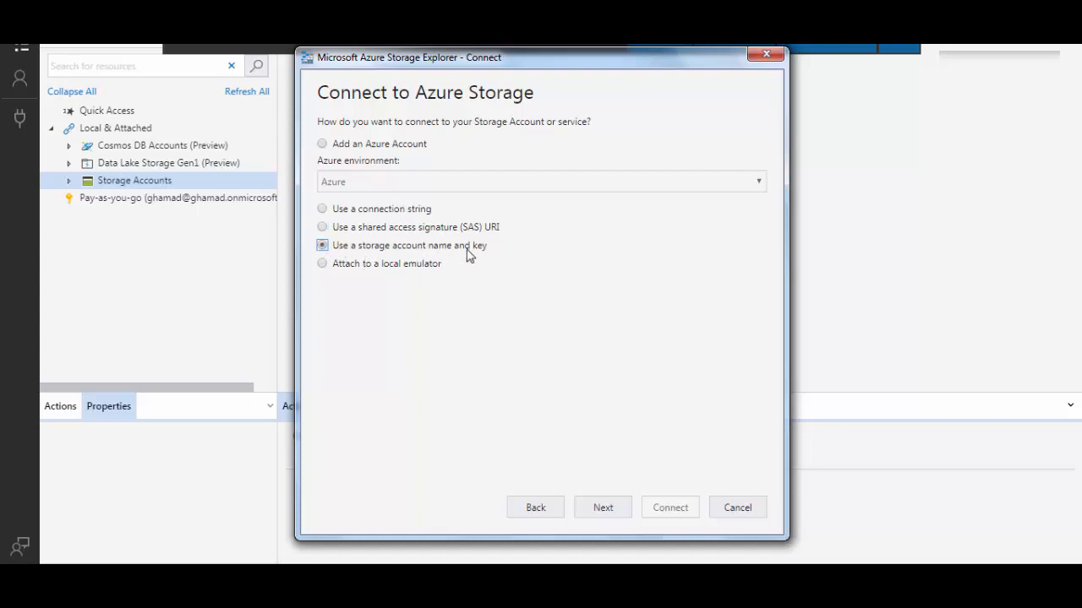
{"action": "left_click", "coordinate": [322, 209]}
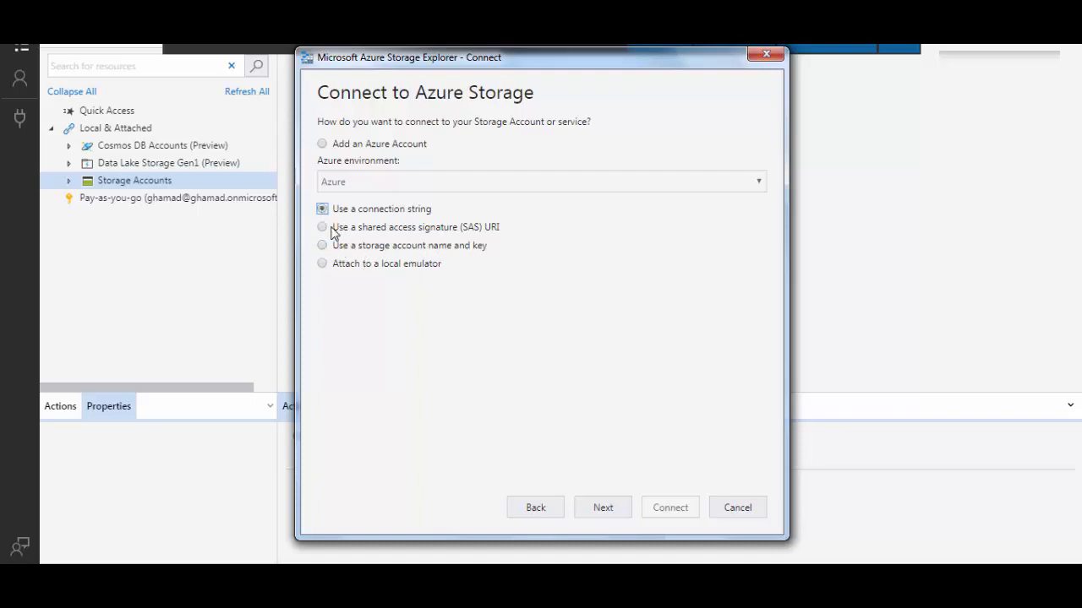
{"action": "mouse_move", "coordinate": [348, 248]}
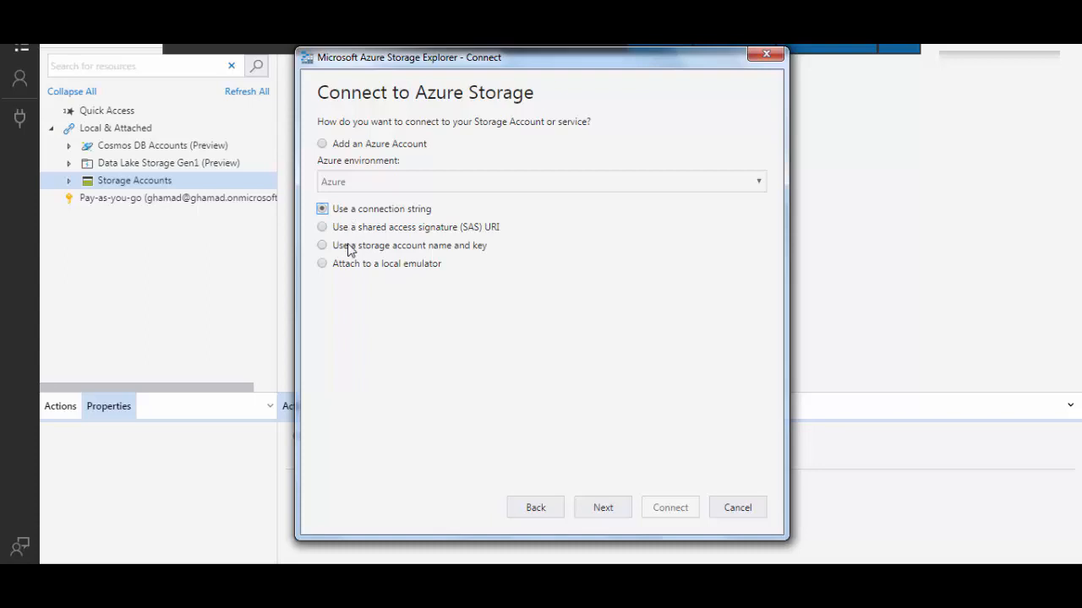
{"action": "mouse_move", "coordinate": [372, 249]}
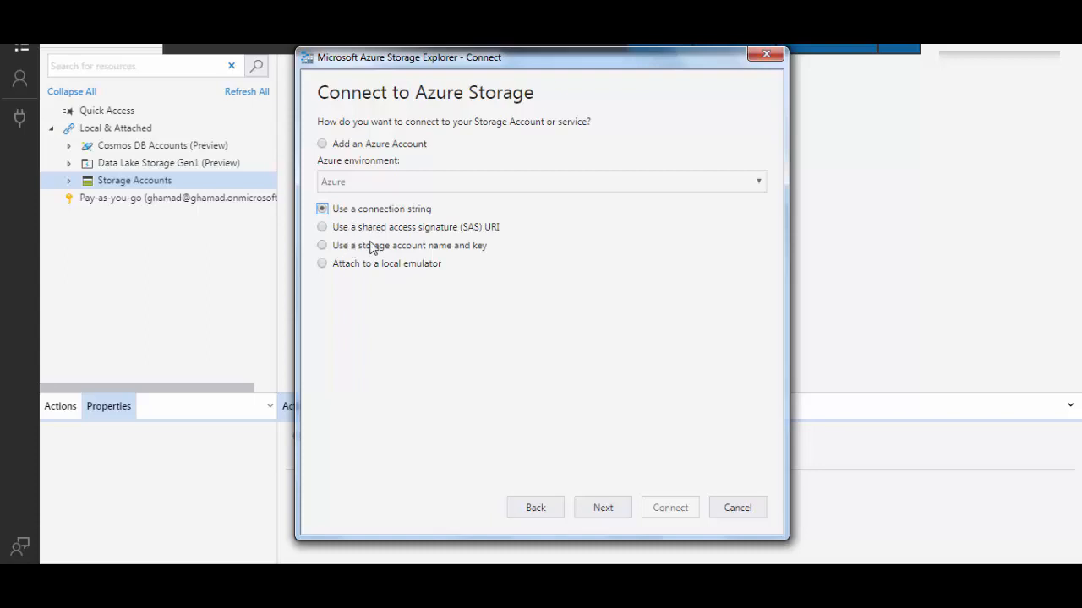
{"action": "mouse_move", "coordinate": [558, 511]}
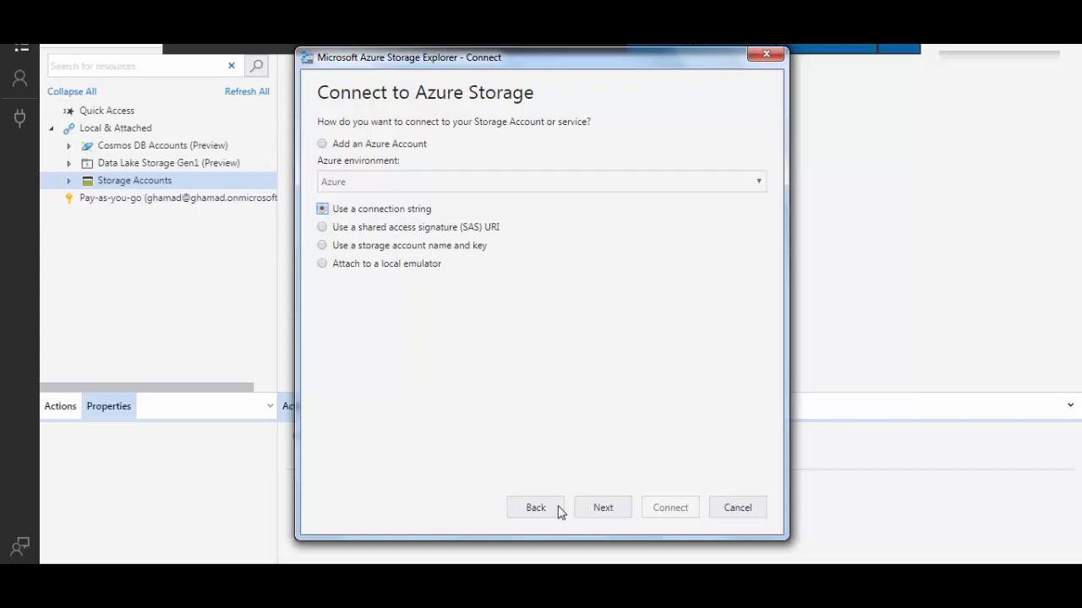
{"action": "mouse_move", "coordinate": [601, 507]}
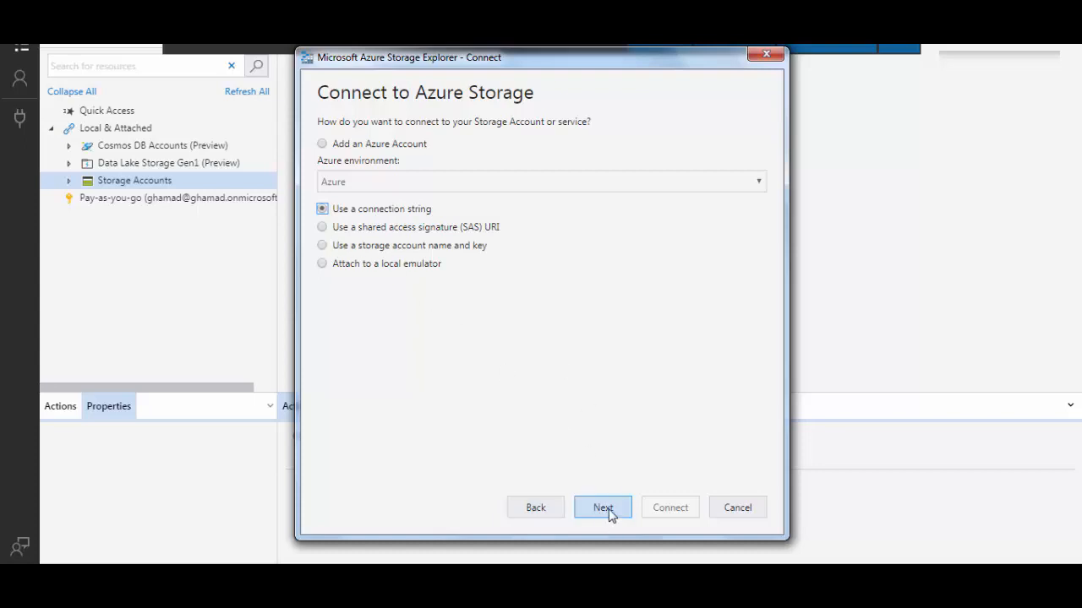
Proceed to the Attach with Connection String form and name the connection conn2storage.
{"action": "left_click", "coordinate": [602, 507]}
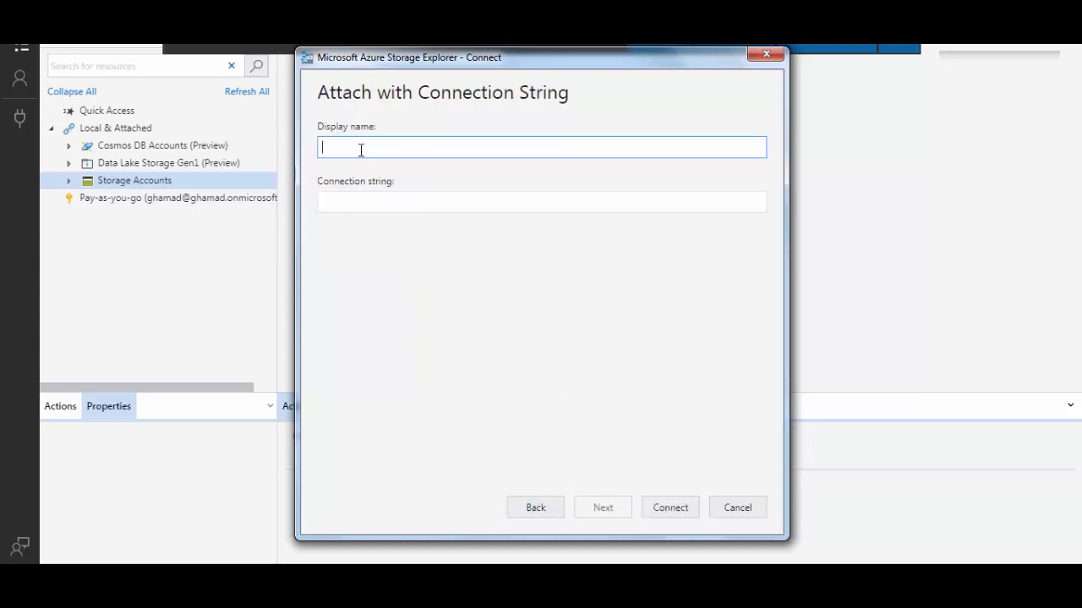
{"action": "type", "text": "conn2"}
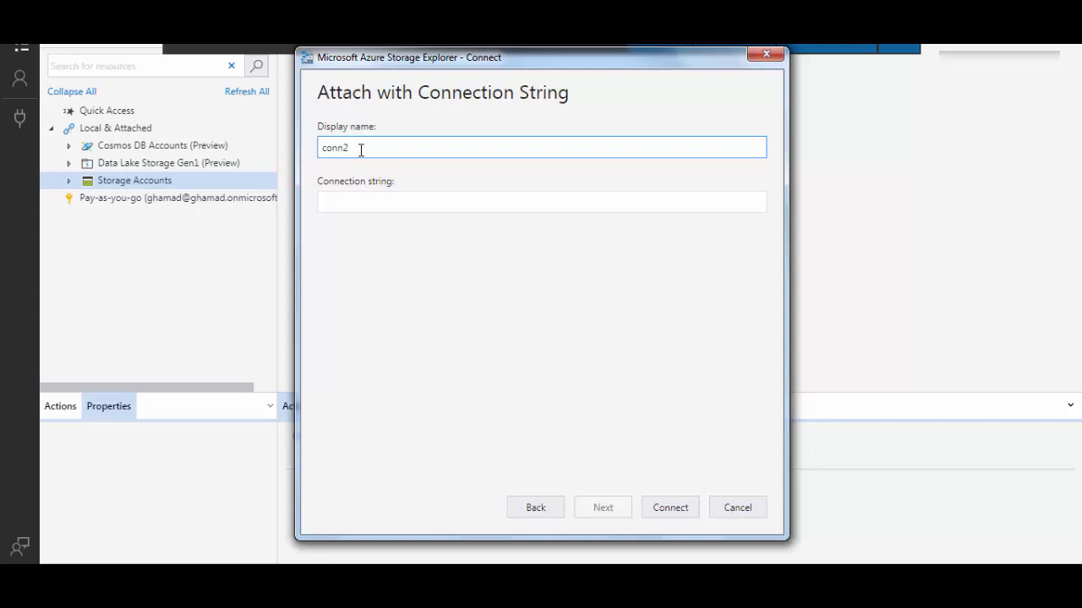
{"action": "type", "text": "storage"}
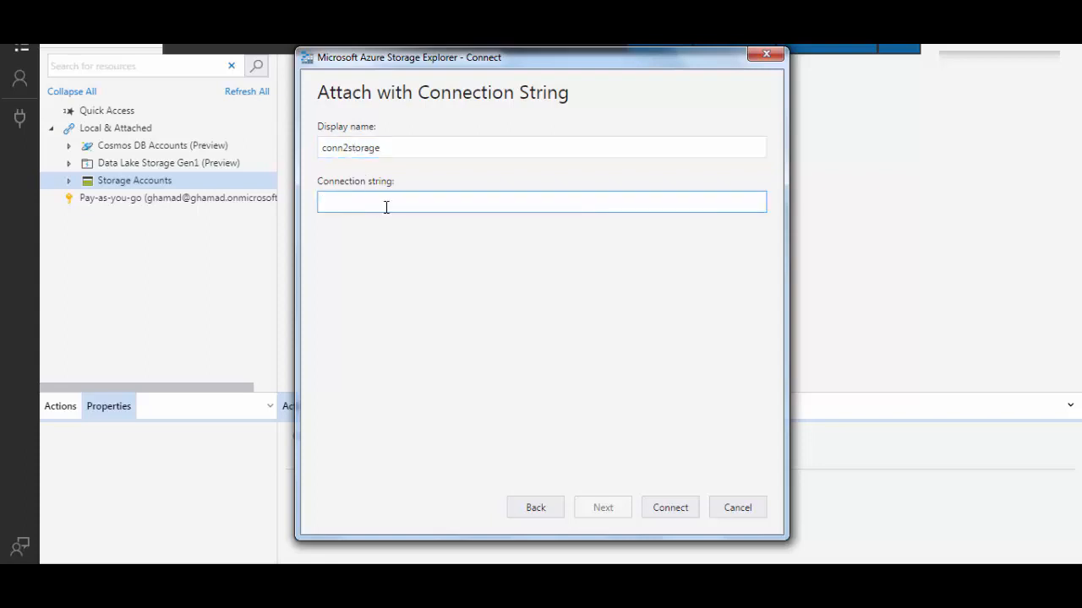
{"action": "mouse_move", "coordinate": [424, 334]}
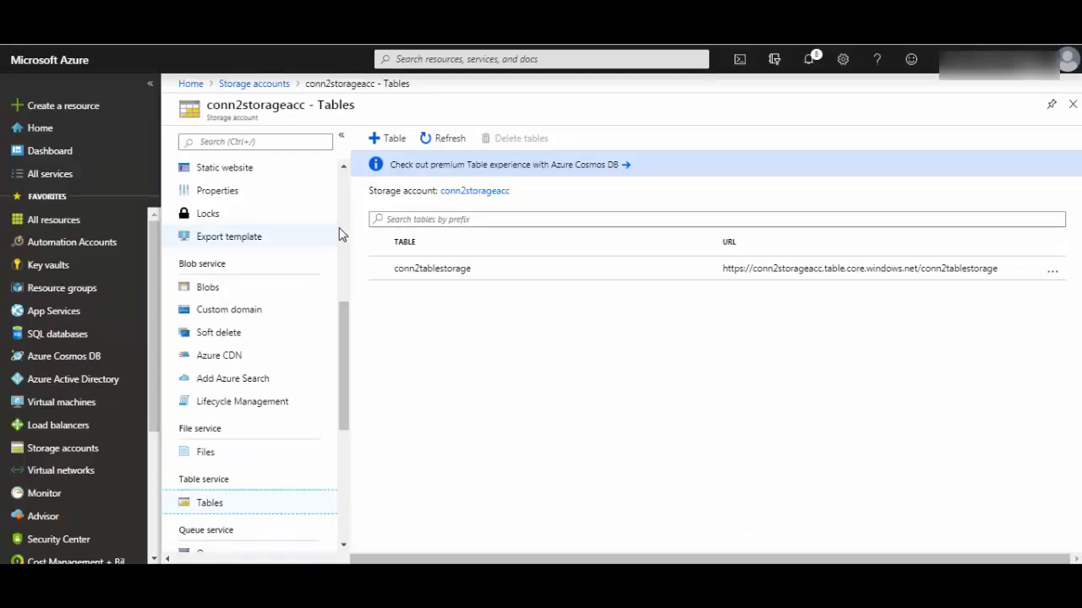
Navigate the conn2storageacc account menu to its Access keys settings.
{"action": "scroll", "scroll_direction": "up", "scroll_amount": 3}
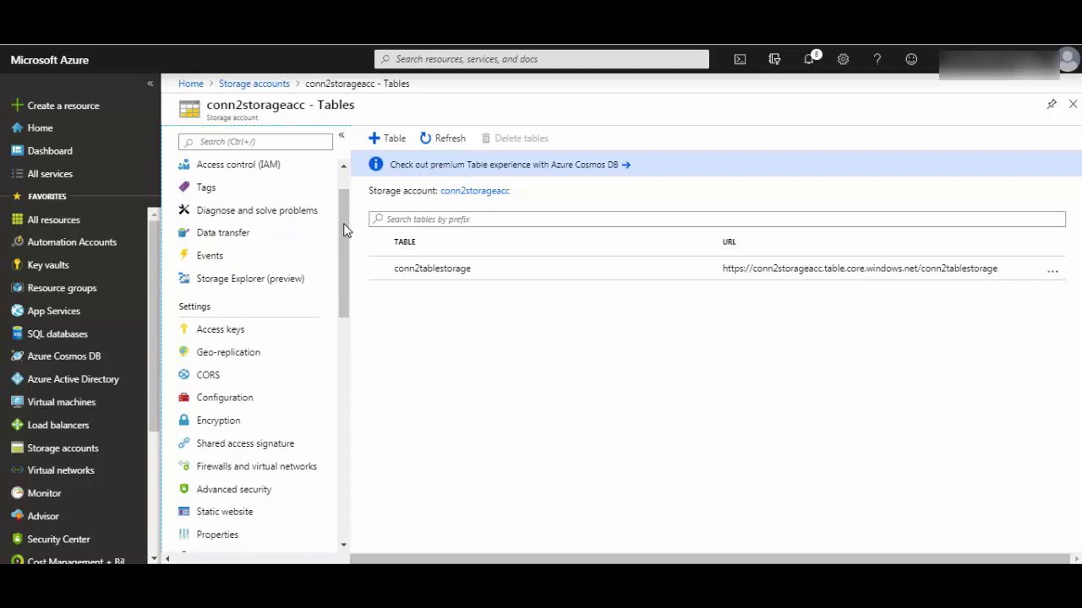
{"action": "scroll", "scroll_direction": "down", "scroll_amount": 3}
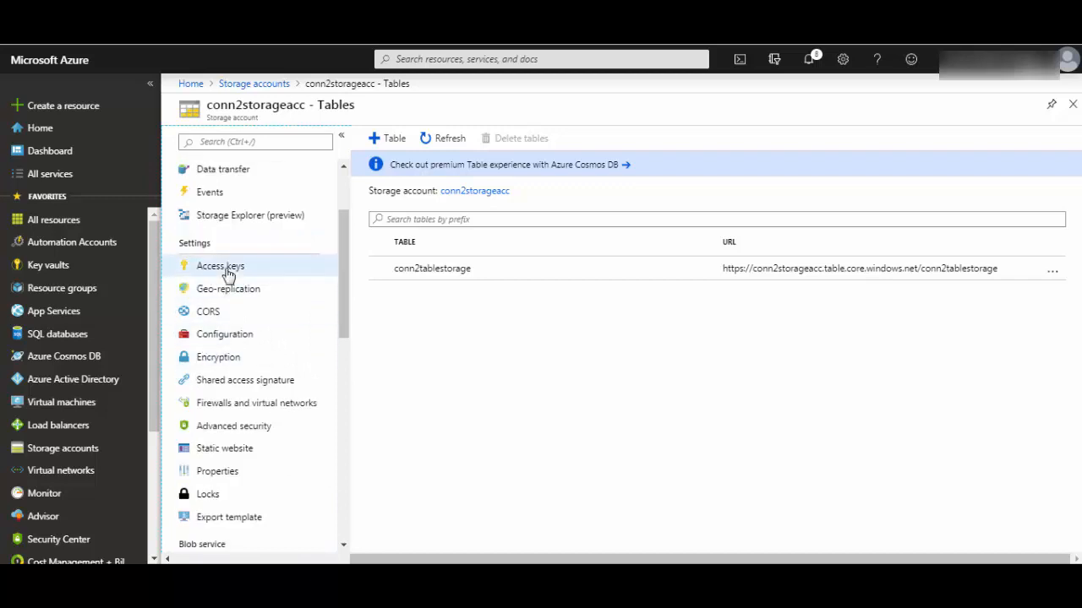
{"action": "left_click", "coordinate": [220, 265]}
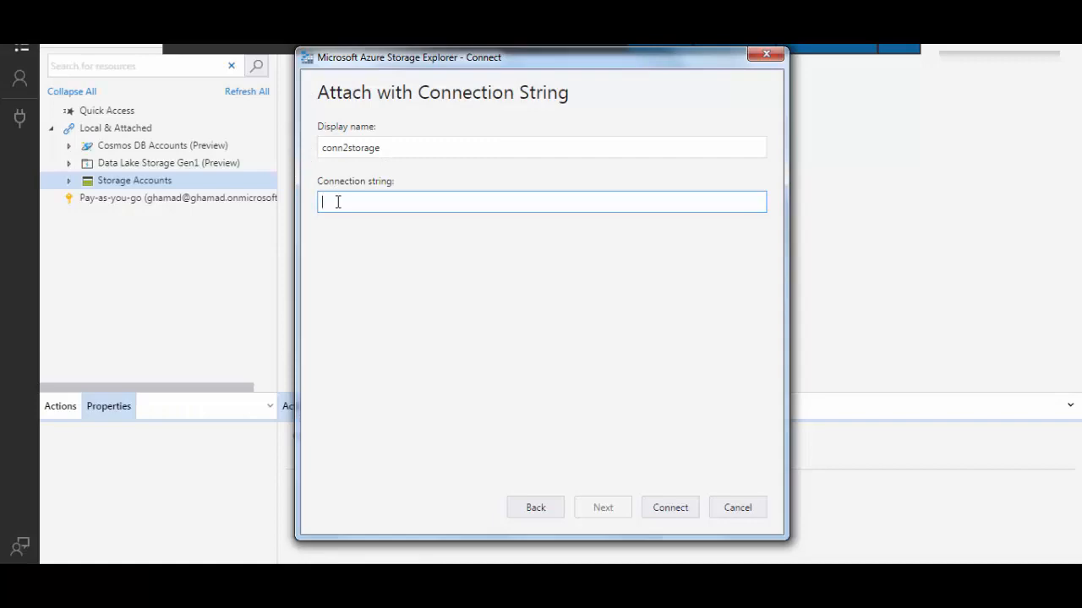
Expand the attached conn2storage account and view its empty conn2tablestorage table.
{"action": "left_click", "coordinate": [669, 507]}
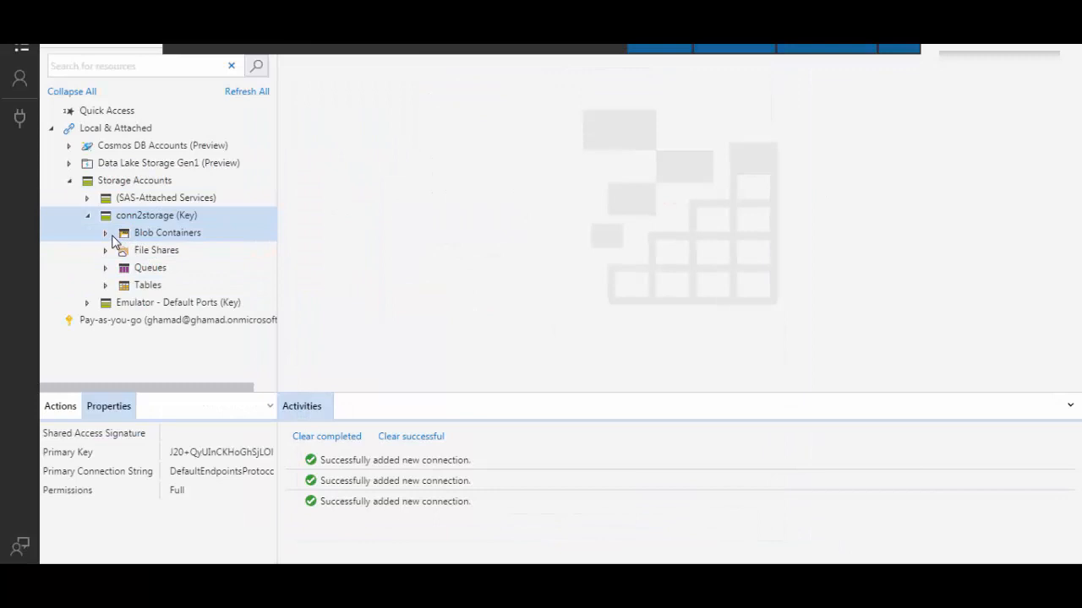
{"action": "left_click", "coordinate": [105, 233]}
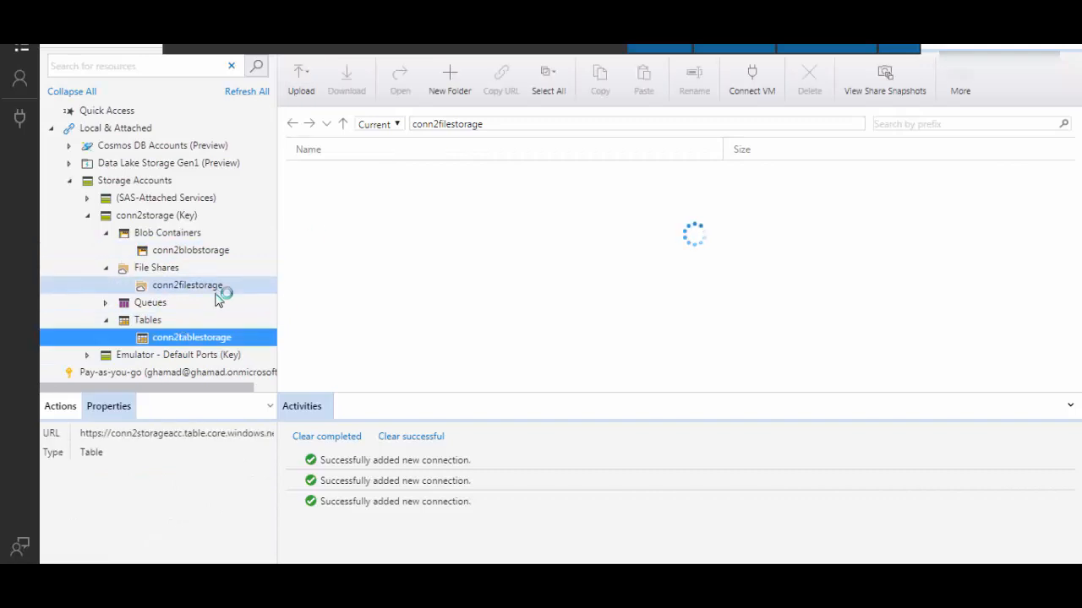
{"action": "left_click", "coordinate": [191, 338]}
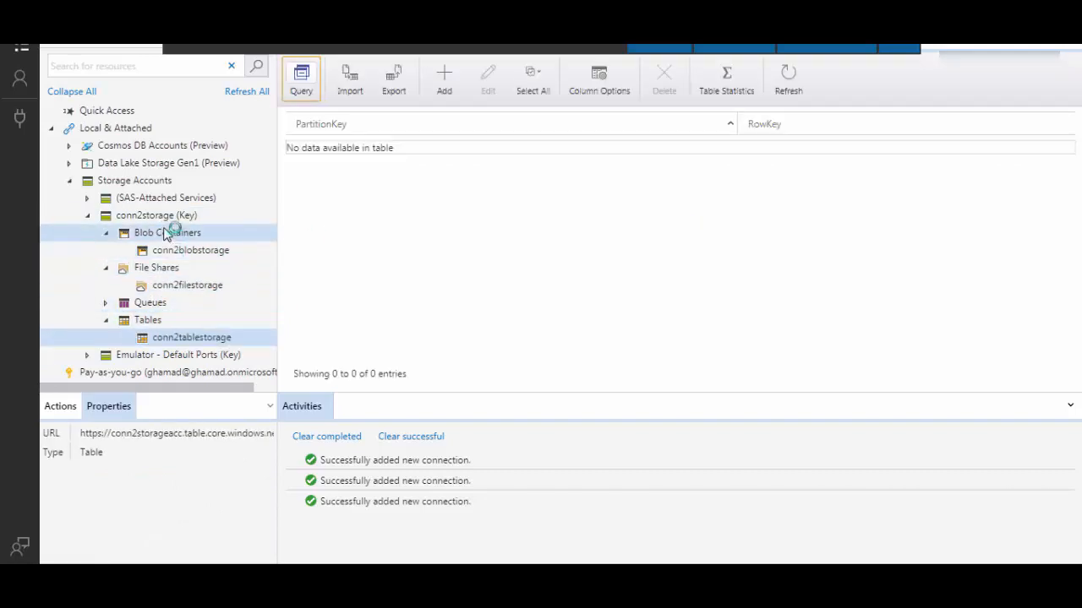
Detach the conn2storage (Key) connection, confirming, and reopen Storage Accounts options.
{"action": "right_click", "coordinate": [155, 214]}
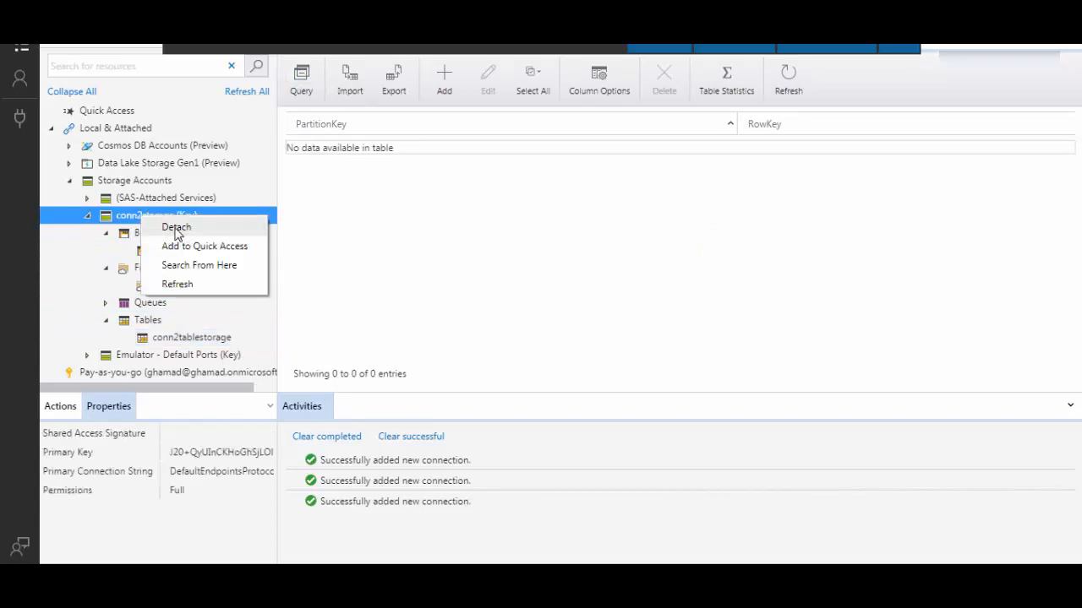
{"action": "left_click", "coordinate": [175, 226]}
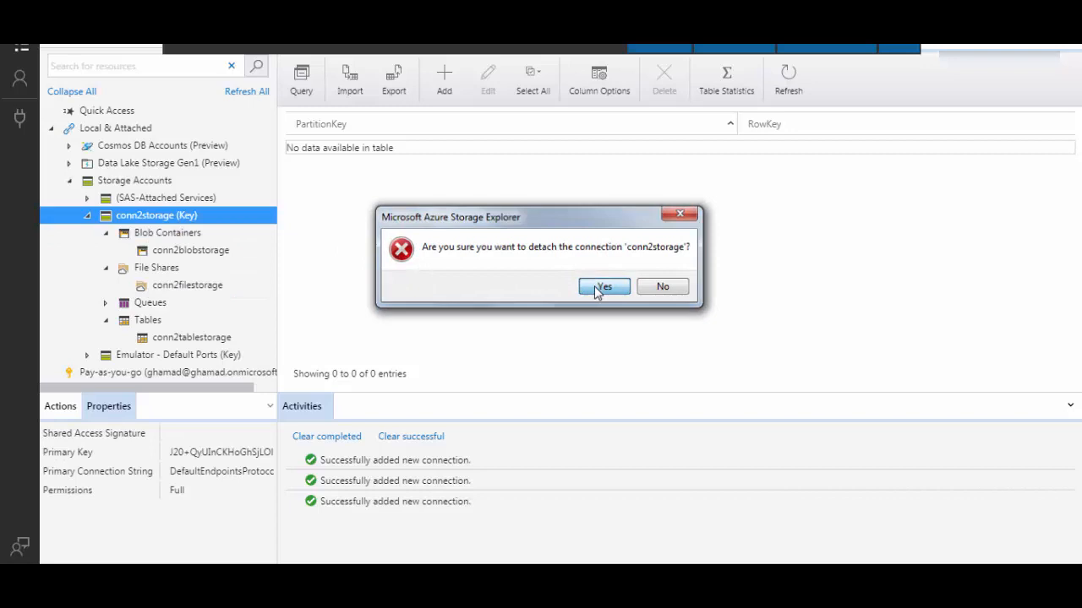
{"action": "left_click", "coordinate": [601, 288]}
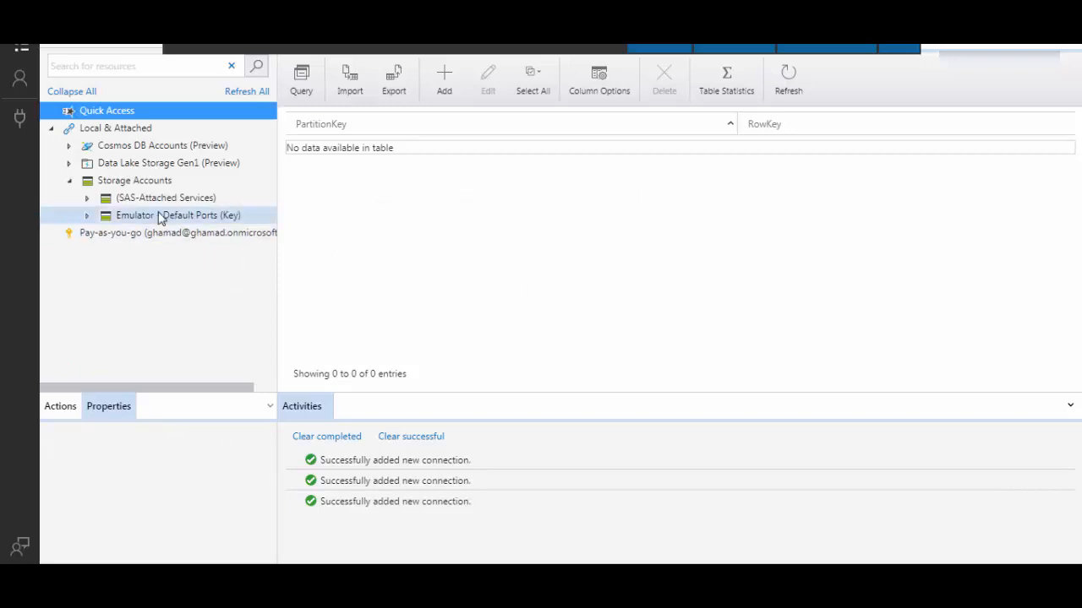
{"action": "right_click", "coordinate": [135, 179]}
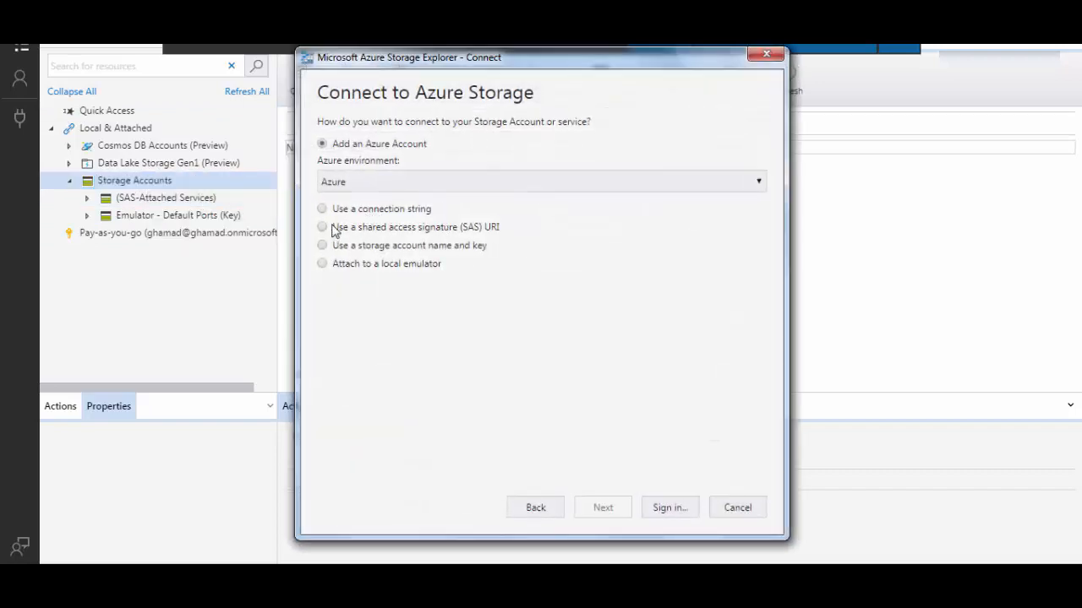
{"action": "mouse_move", "coordinate": [402, 240]}
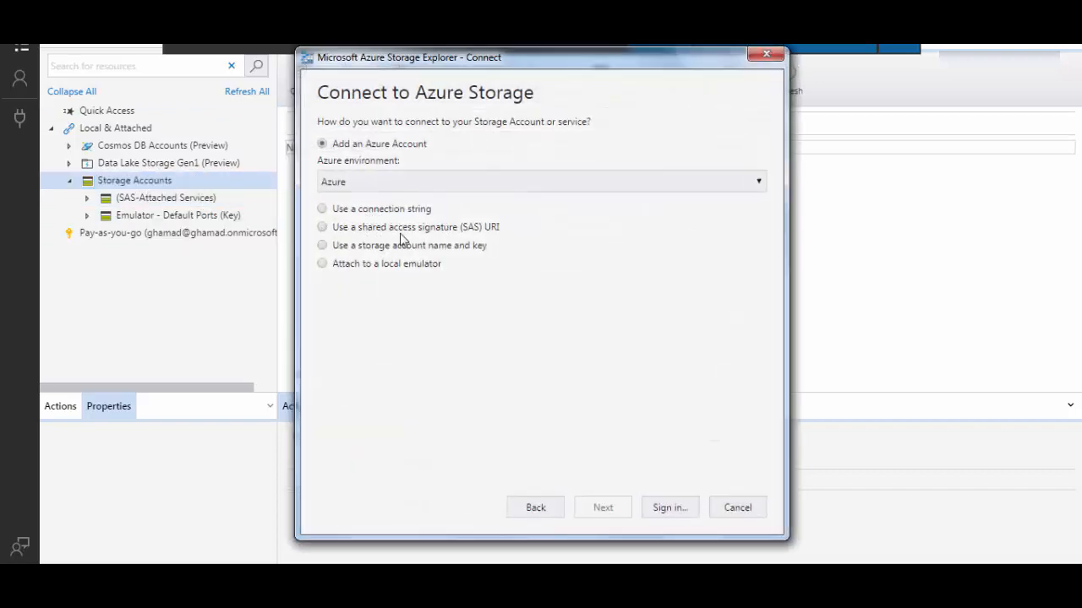
Choose the shared access signature (SAS) URI method and continue to its attach form.
{"action": "left_click", "coordinate": [321, 226]}
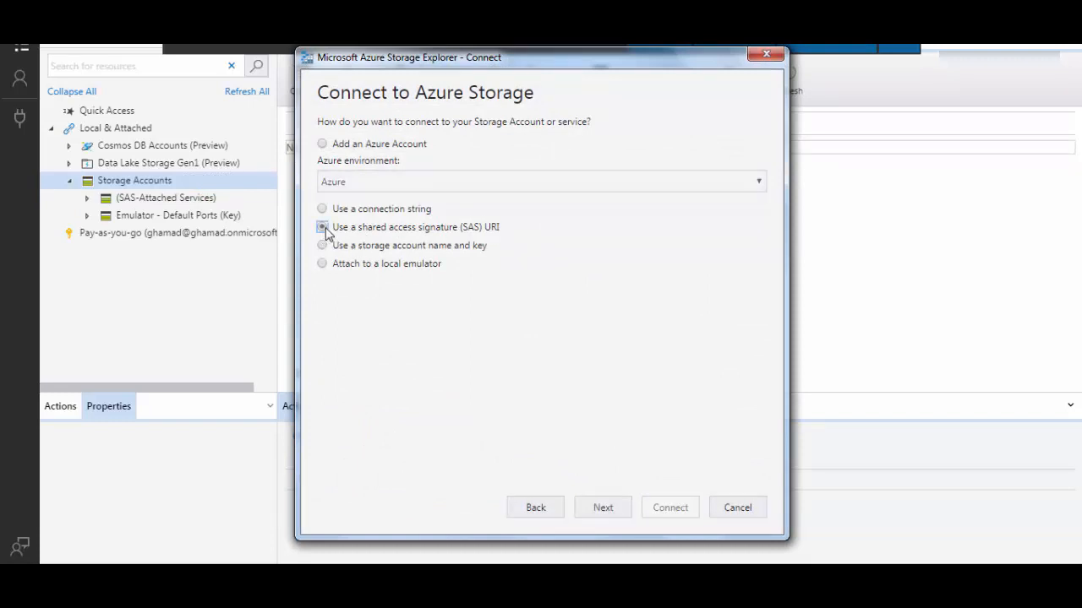
{"action": "left_click", "coordinate": [601, 507]}
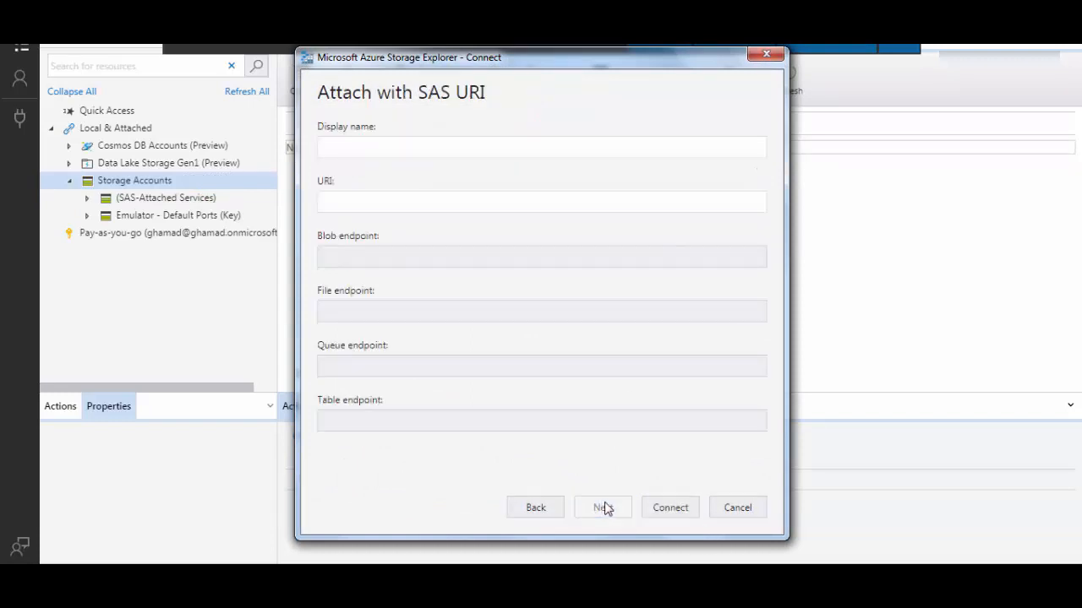
Enter conn2storage as the SAS attachment's display name, leaving the URI blank.
{"action": "left_click", "coordinate": [540, 145]}
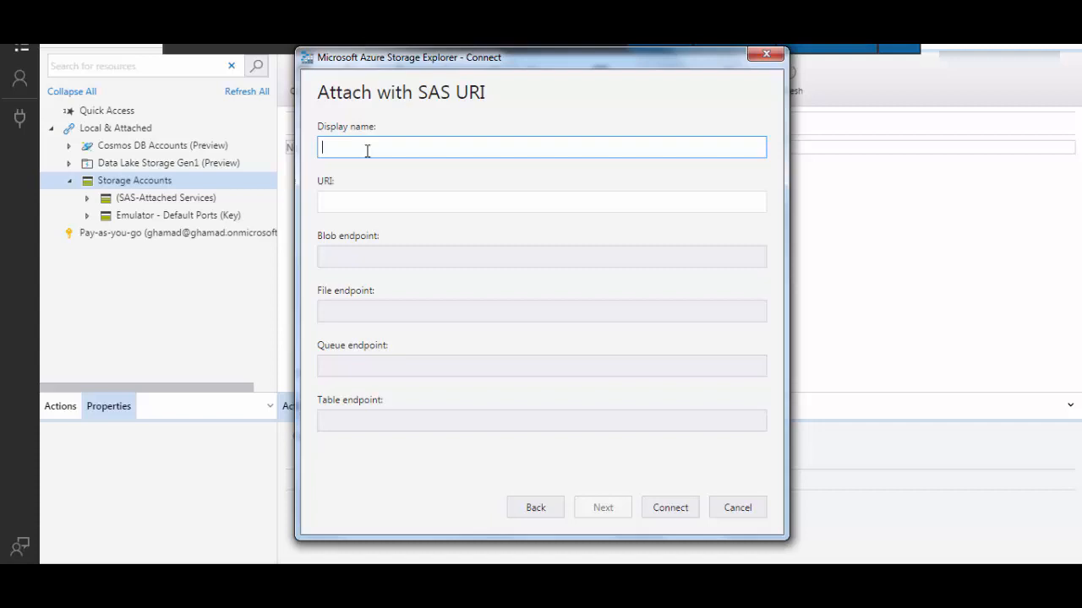
{"action": "type", "text": "conn2stor"}
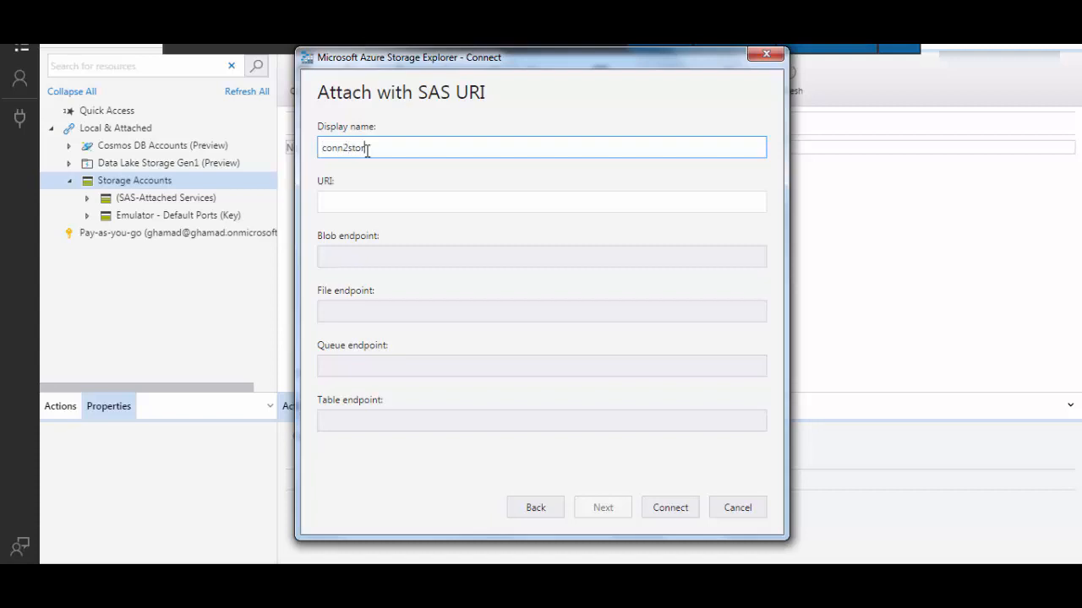
{"action": "type", "text": "age"}
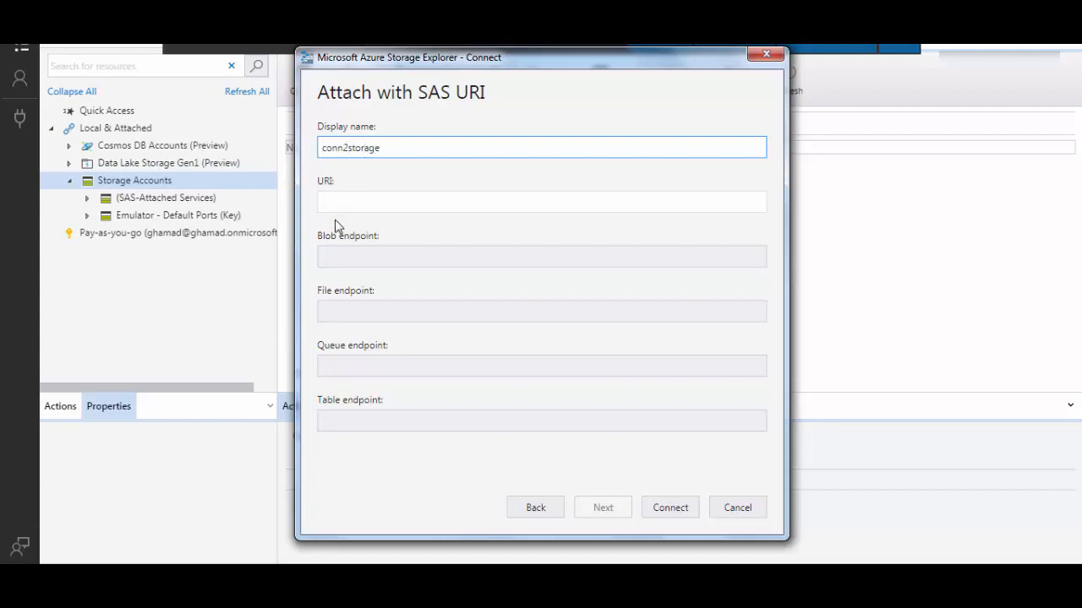
{"action": "left_click", "coordinate": [540, 201]}
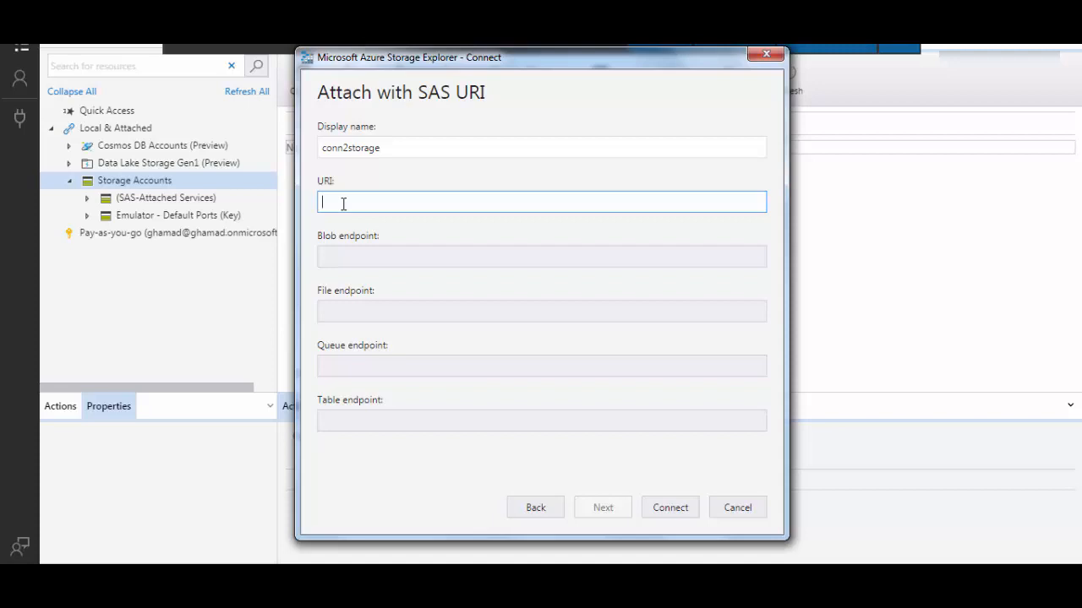
{"action": "mouse_move", "coordinate": [379, 246]}
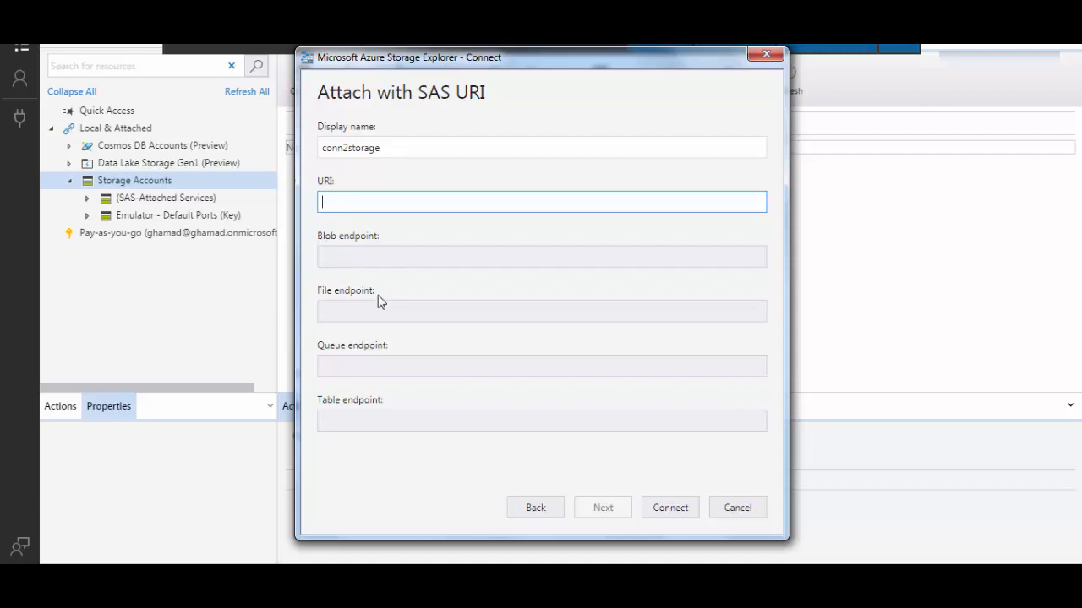
{"action": "mouse_move", "coordinate": [376, 412]}
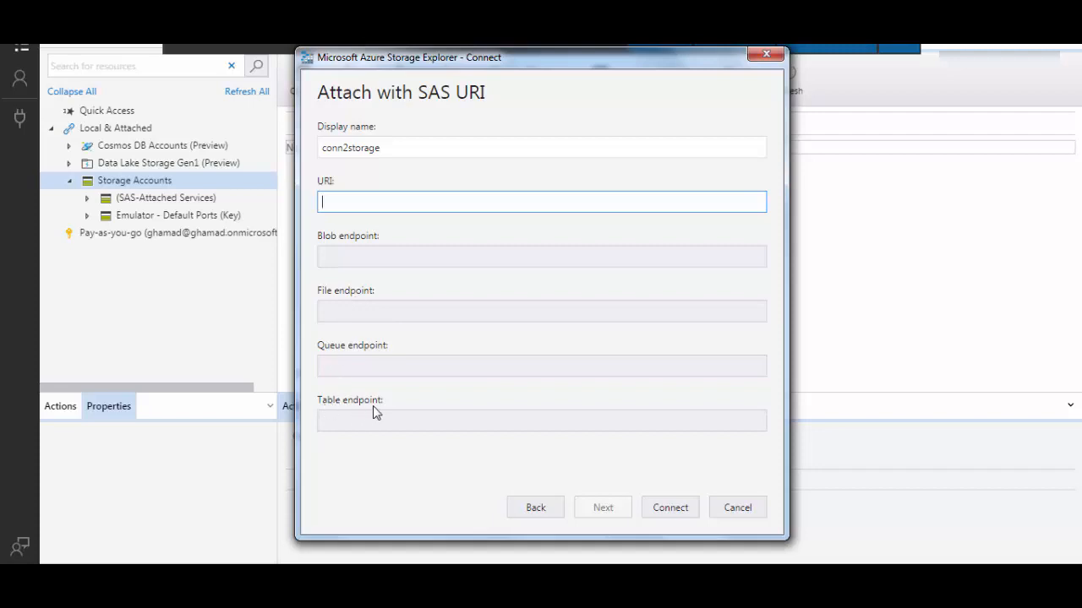
{"action": "mouse_move", "coordinate": [363, 240]}
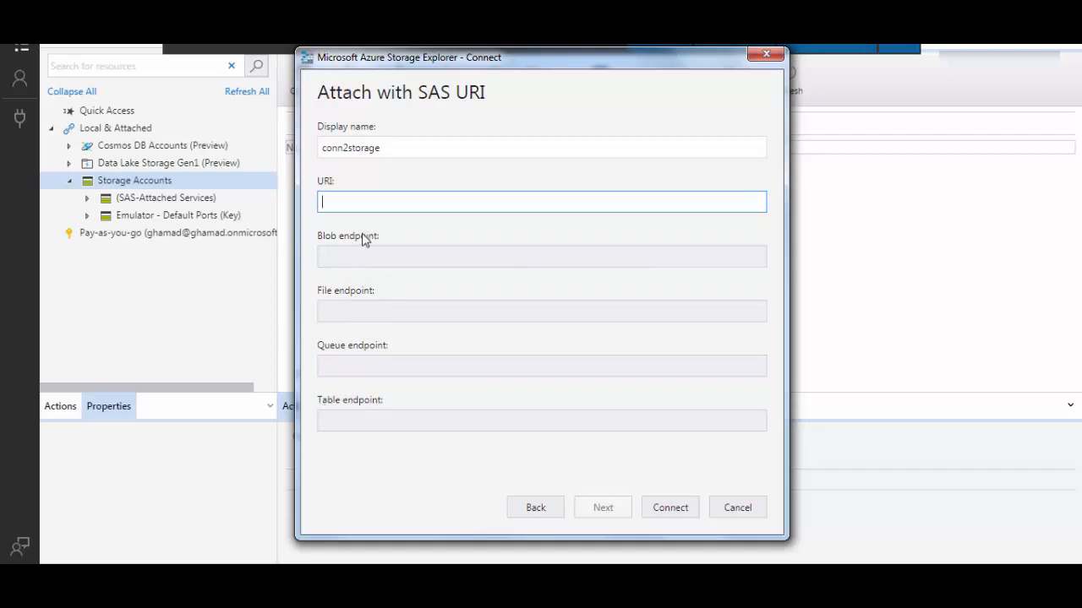
{"action": "mouse_move", "coordinate": [376, 368]}
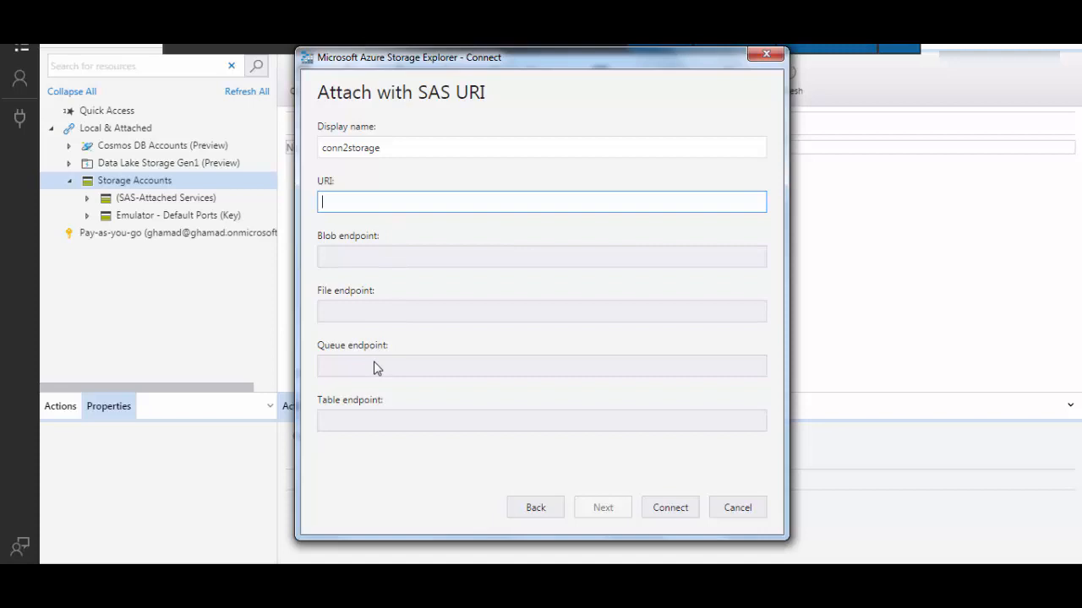
{"action": "mouse_move", "coordinate": [375, 365]}
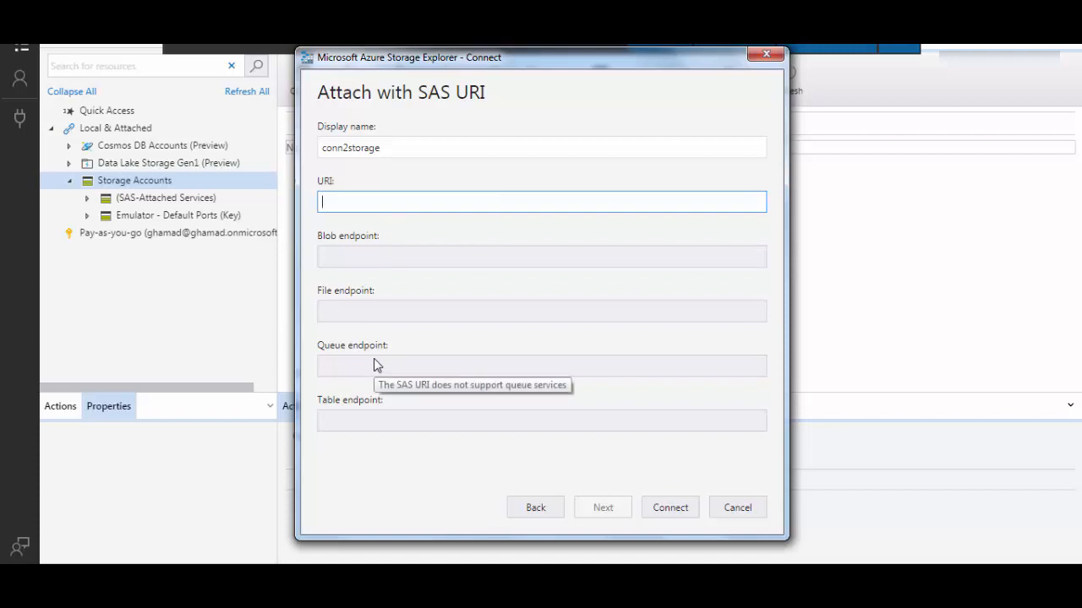
{"action": "mouse_move", "coordinate": [338, 257]}
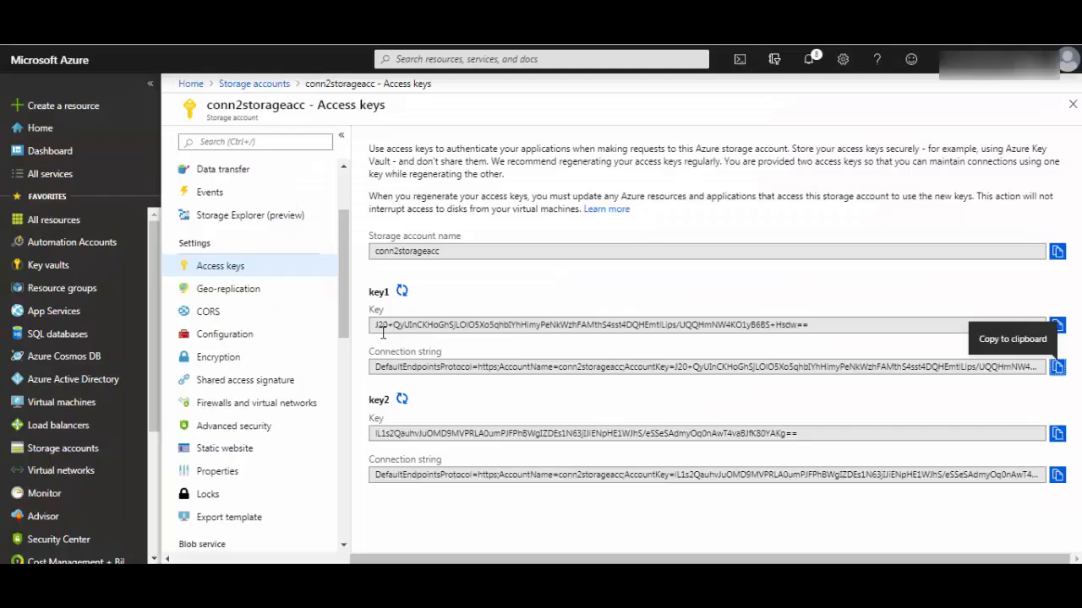
Browse the conn2storageacc Shared access signature blade and its service, resource and permission options.
{"action": "scroll", "scroll_direction": "down", "scroll_amount": 3}
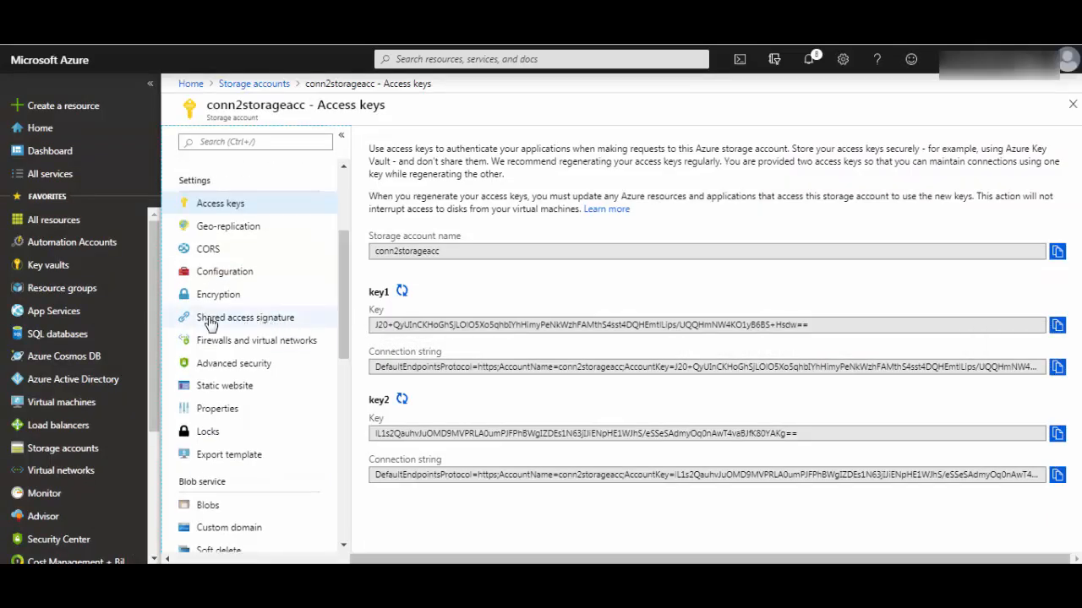
{"action": "mouse_move", "coordinate": [263, 321]}
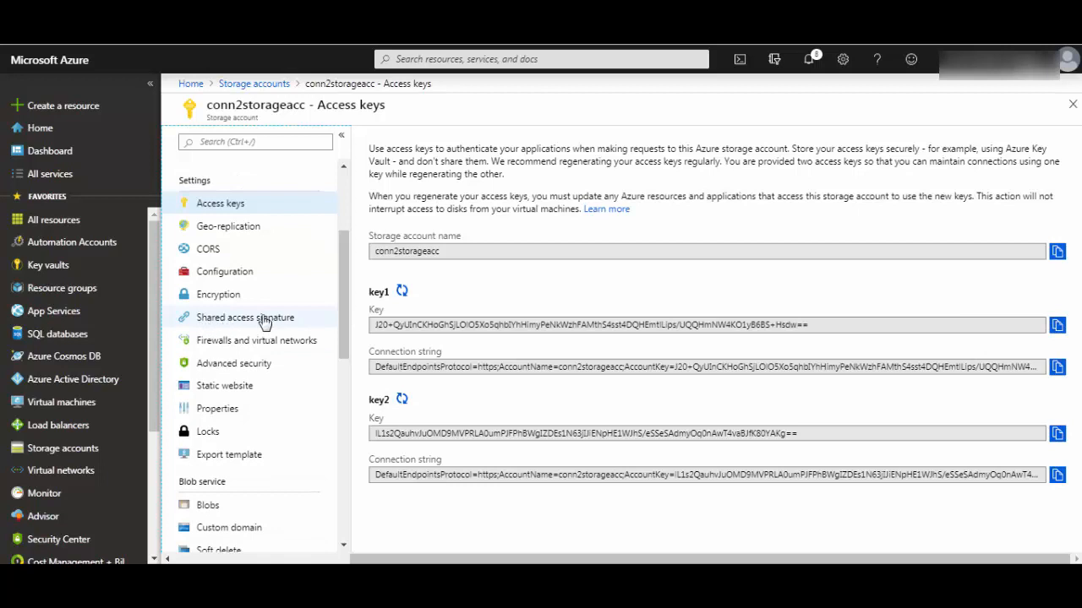
{"action": "left_click", "coordinate": [245, 318]}
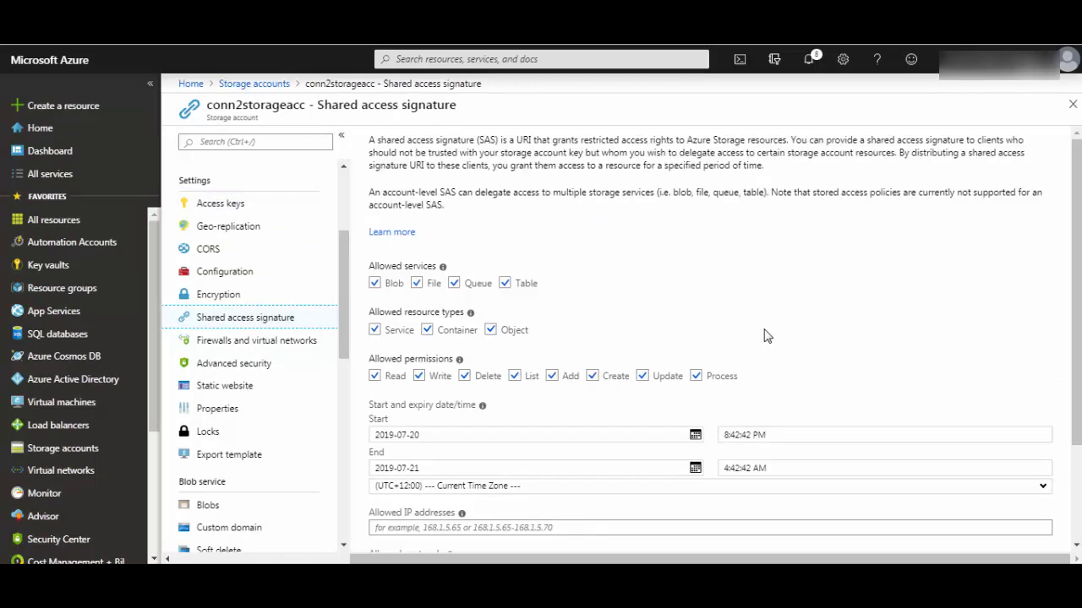
{"action": "scroll", "scroll_direction": "down", "scroll_amount": 3}
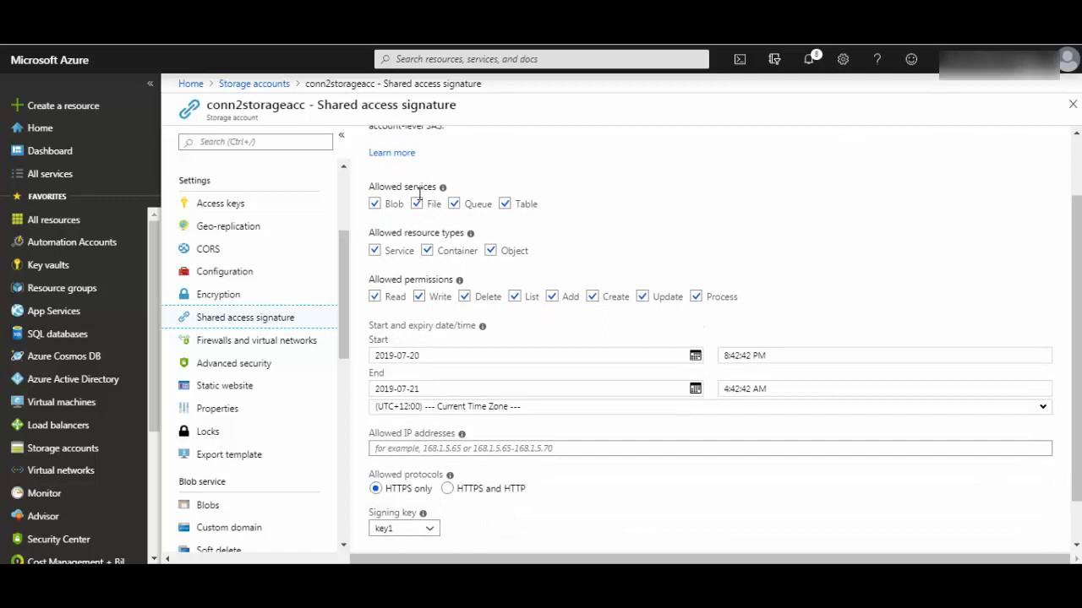
{"action": "mouse_move", "coordinate": [375, 203]}
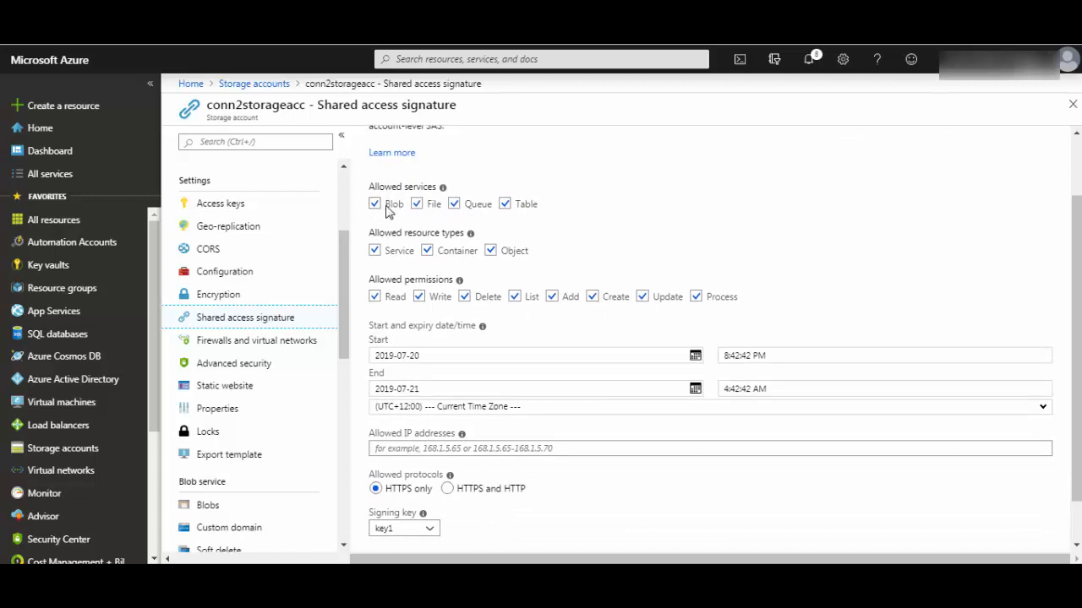
{"action": "mouse_move", "coordinate": [544, 213]}
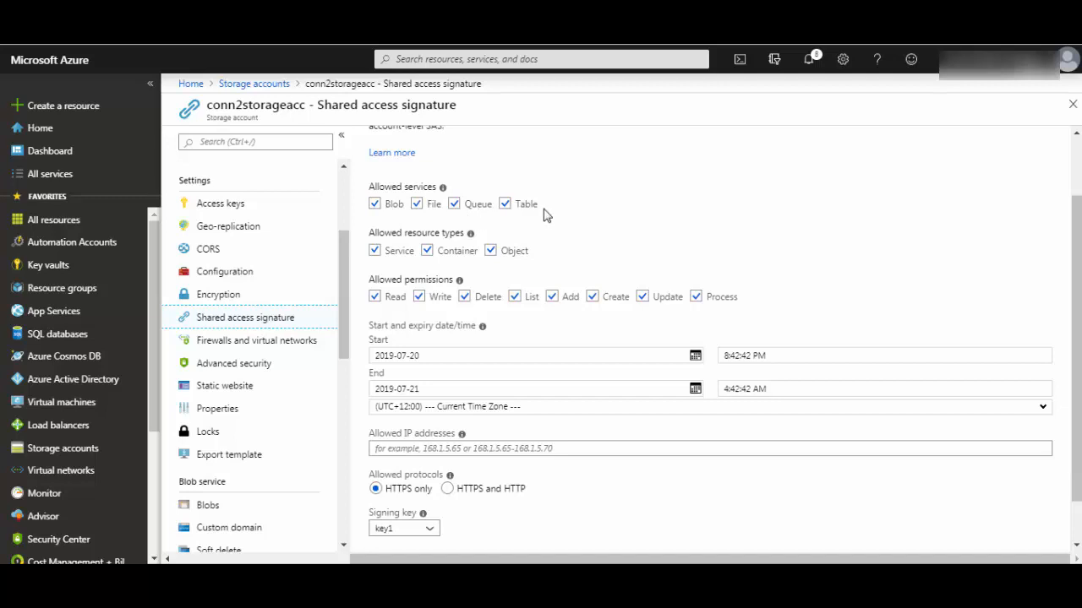
{"action": "mouse_move", "coordinate": [384, 207]}
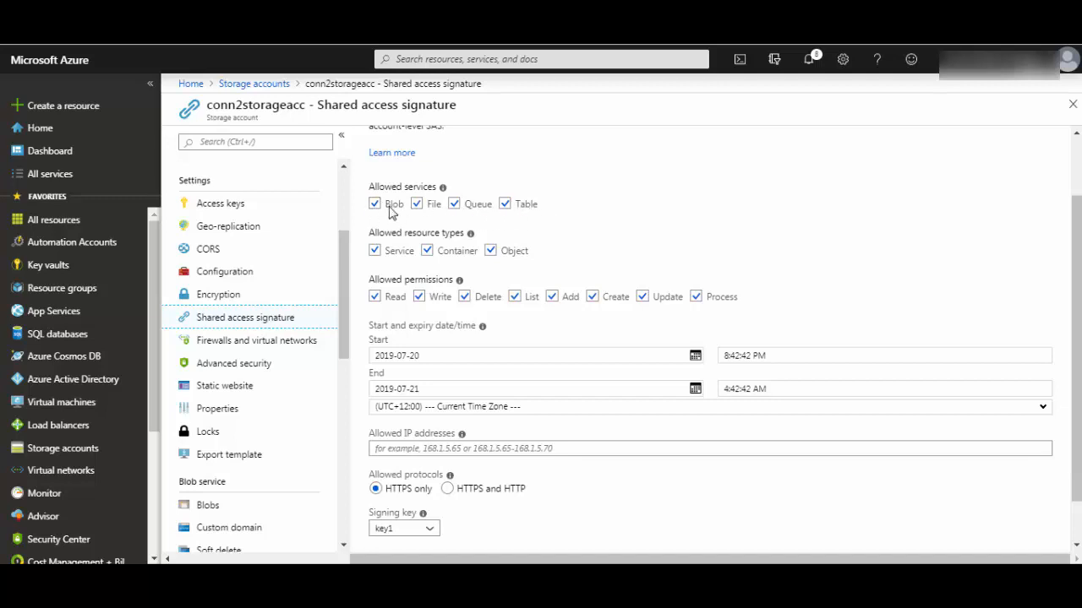
{"action": "mouse_move", "coordinate": [494, 213]}
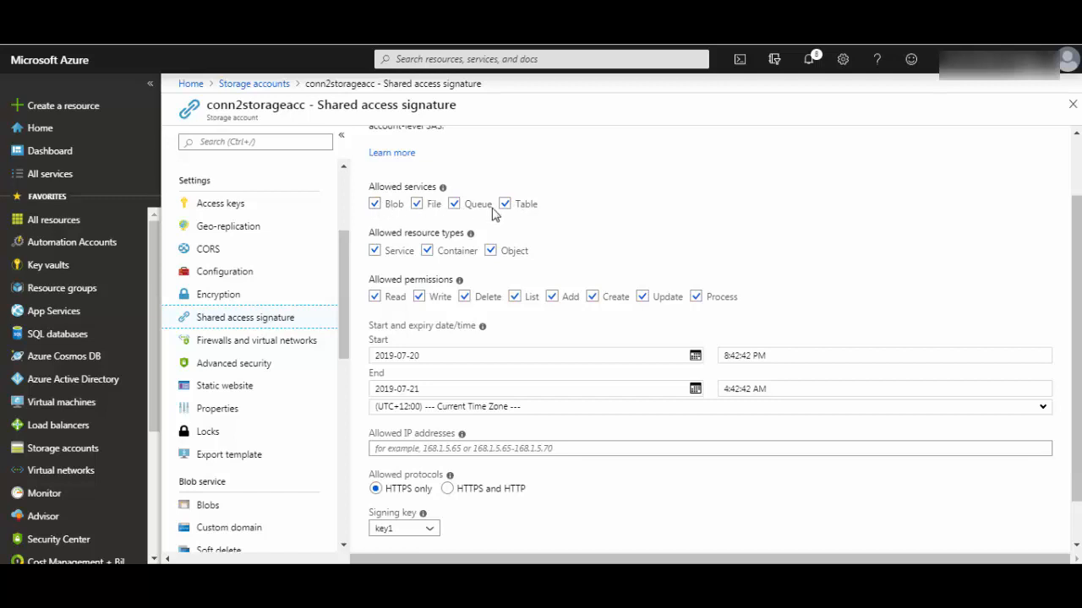
{"action": "mouse_move", "coordinate": [515, 218]}
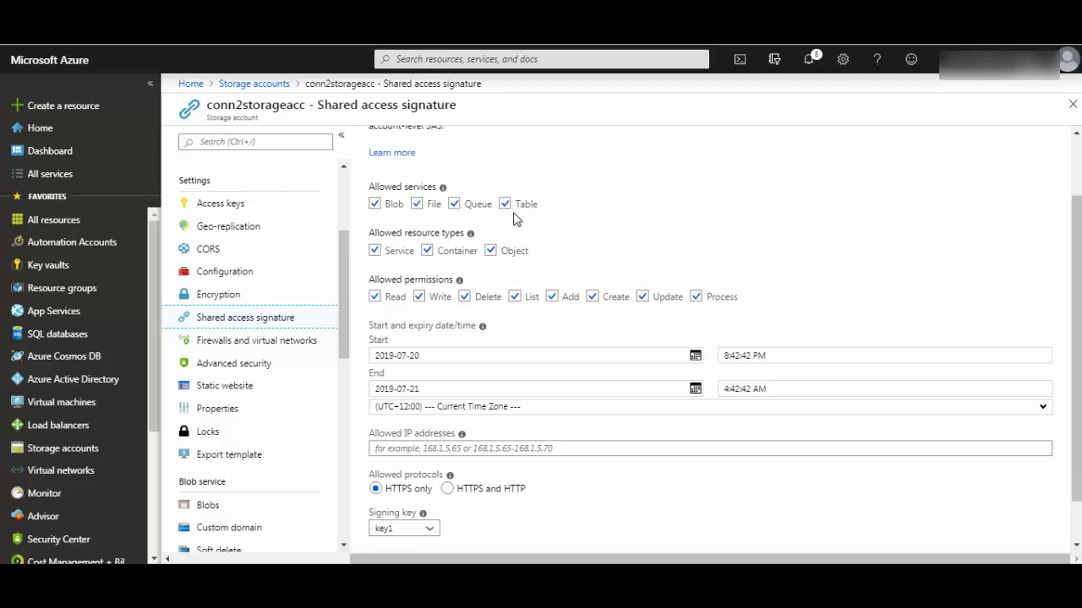
{"action": "mouse_move", "coordinate": [452, 216]}
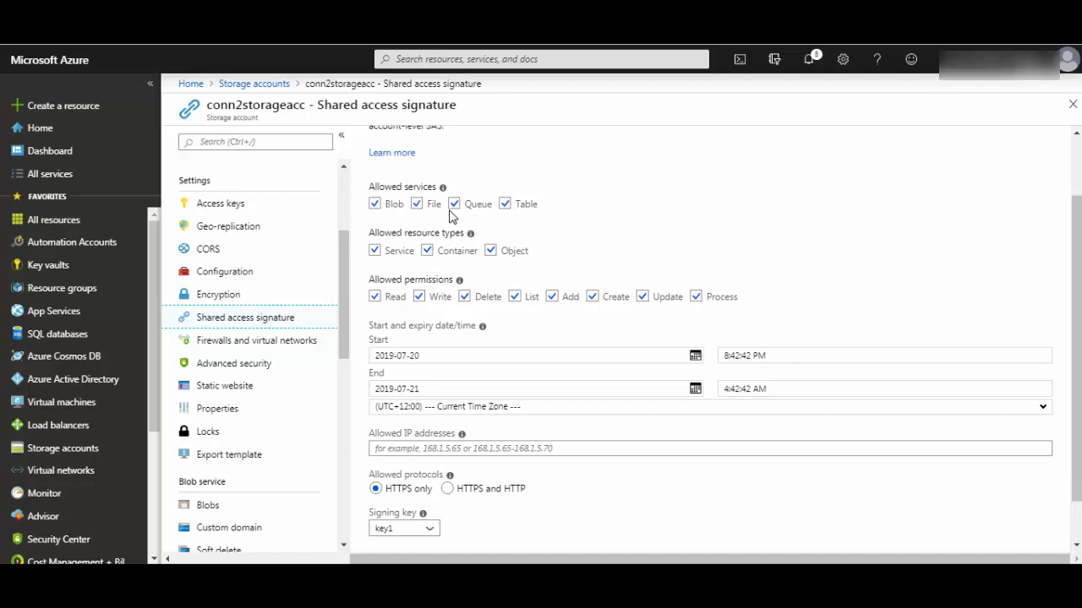
{"action": "mouse_move", "coordinate": [392, 262]}
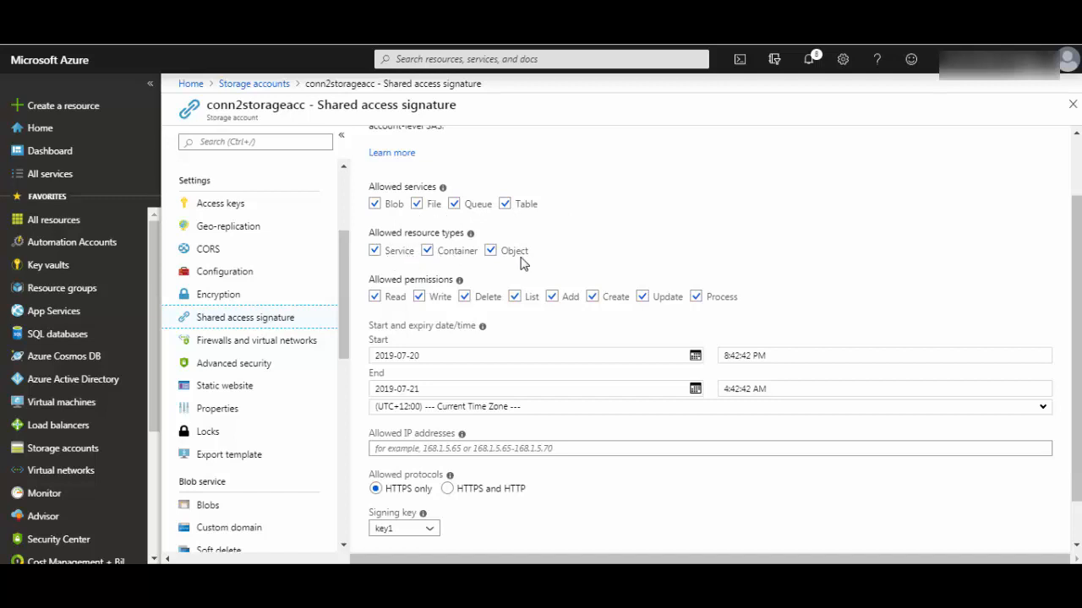
{"action": "scroll", "scroll_direction": "down", "scroll_amount": 3}
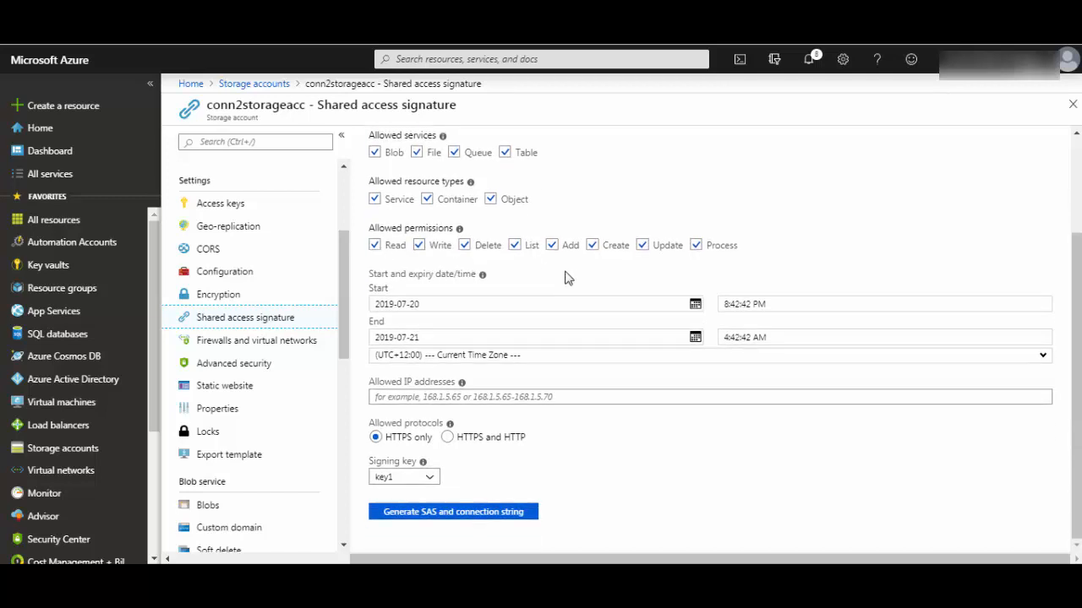
{"action": "mouse_move", "coordinate": [524, 263]}
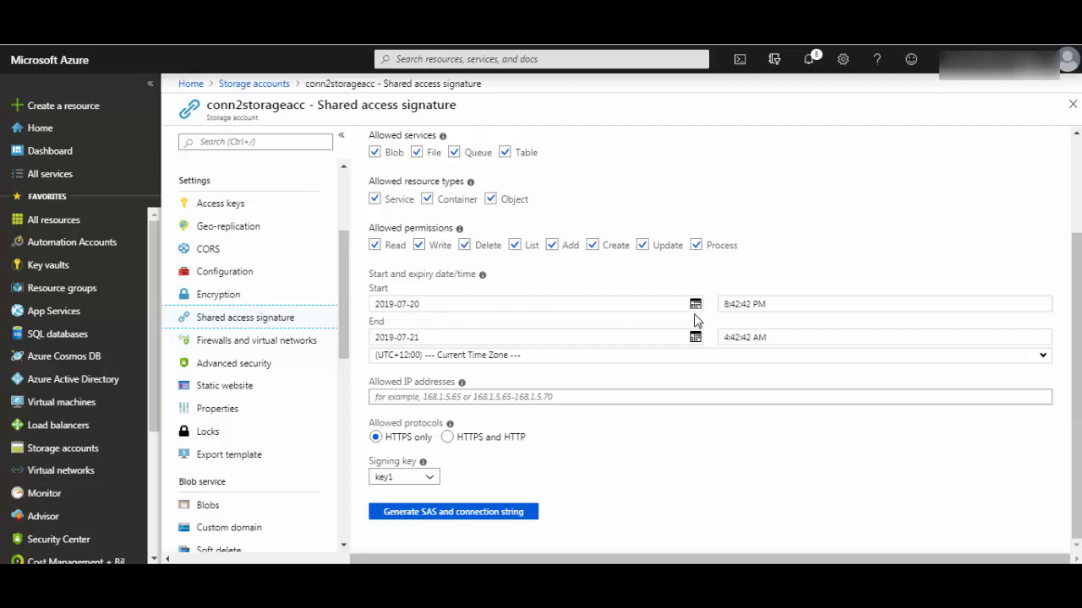
{"action": "mouse_move", "coordinate": [693, 338]}
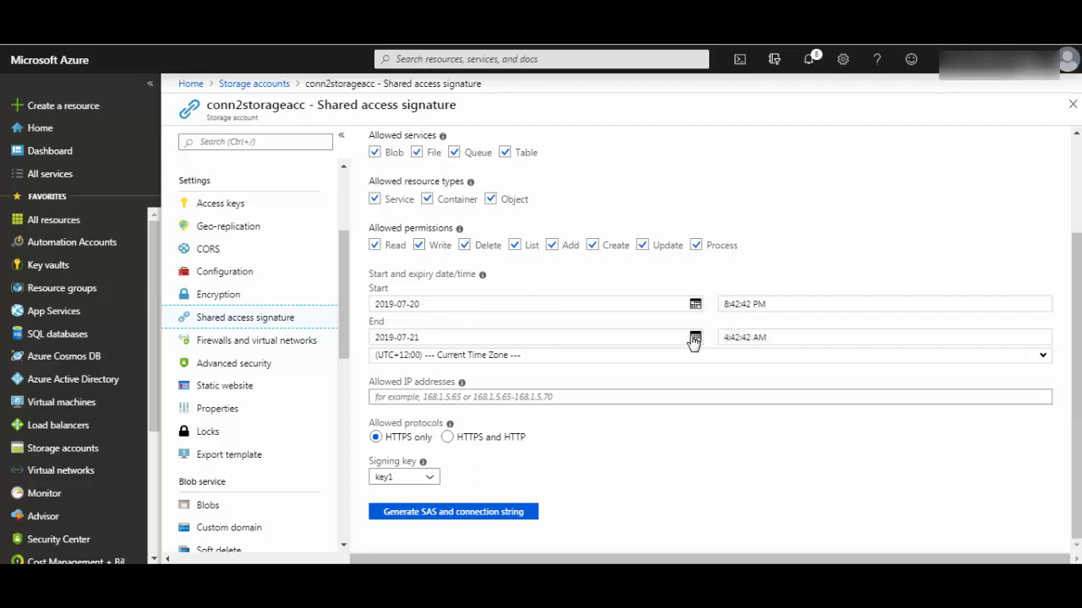
{"action": "mouse_move", "coordinate": [695, 342]}
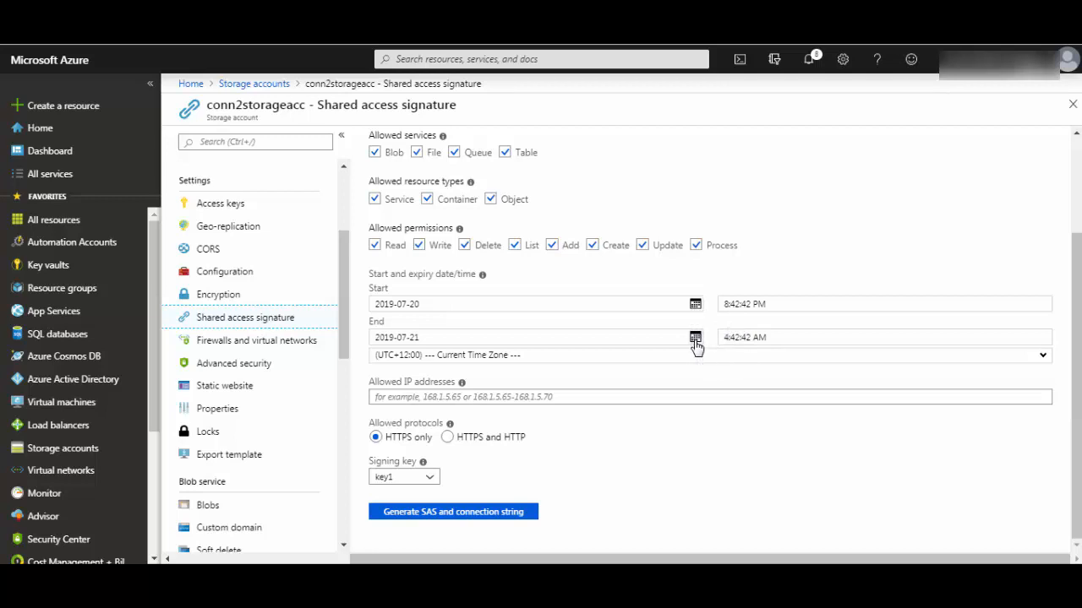
{"action": "mouse_move", "coordinate": [473, 364]}
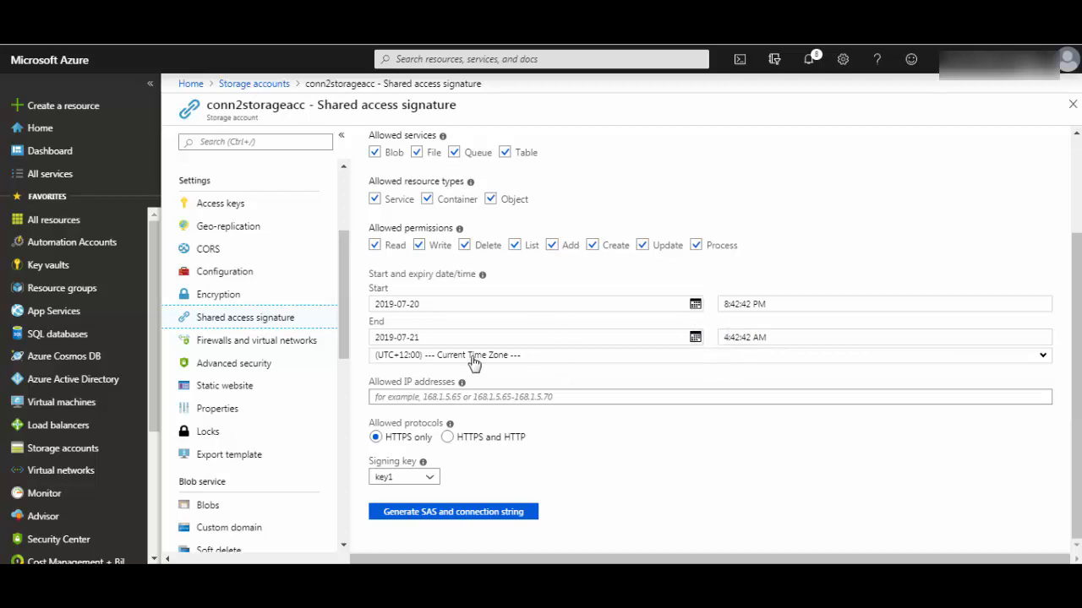
{"action": "mouse_move", "coordinate": [447, 349]}
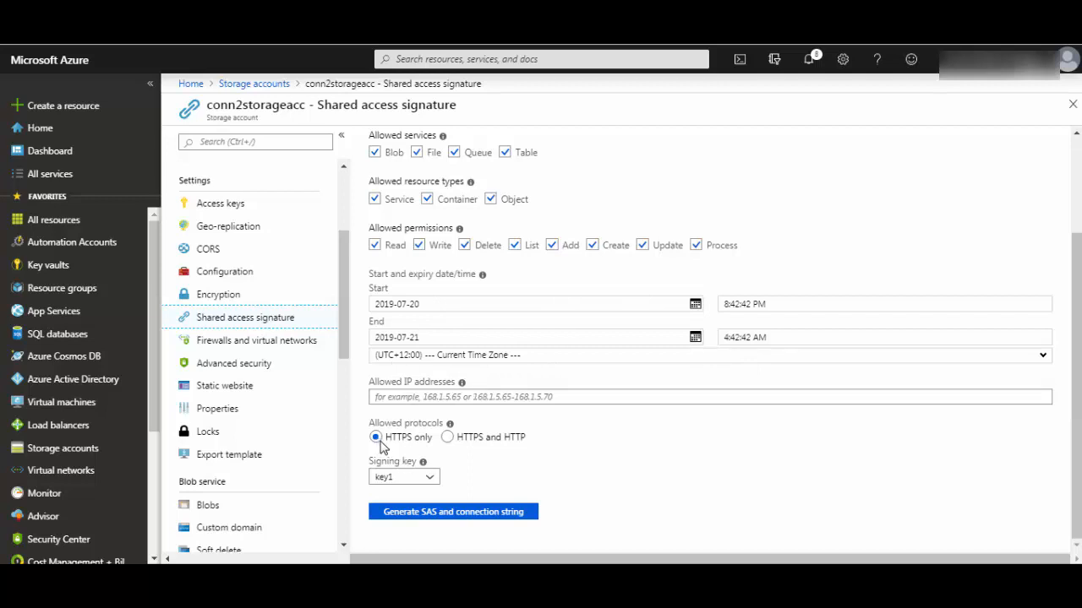
{"action": "mouse_move", "coordinate": [448, 456]}
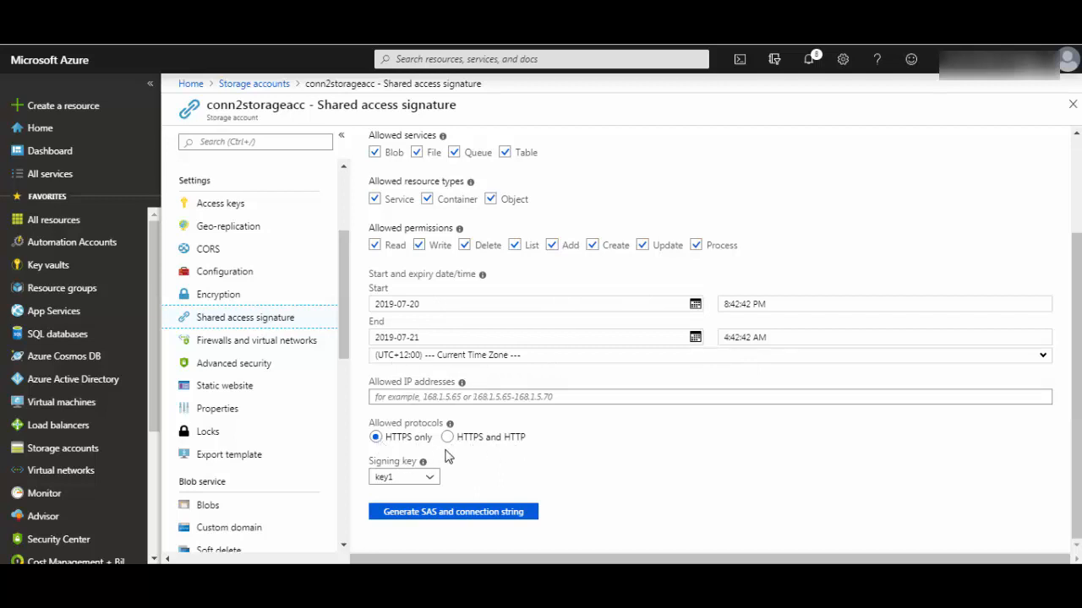
{"action": "mouse_move", "coordinate": [431, 515]}
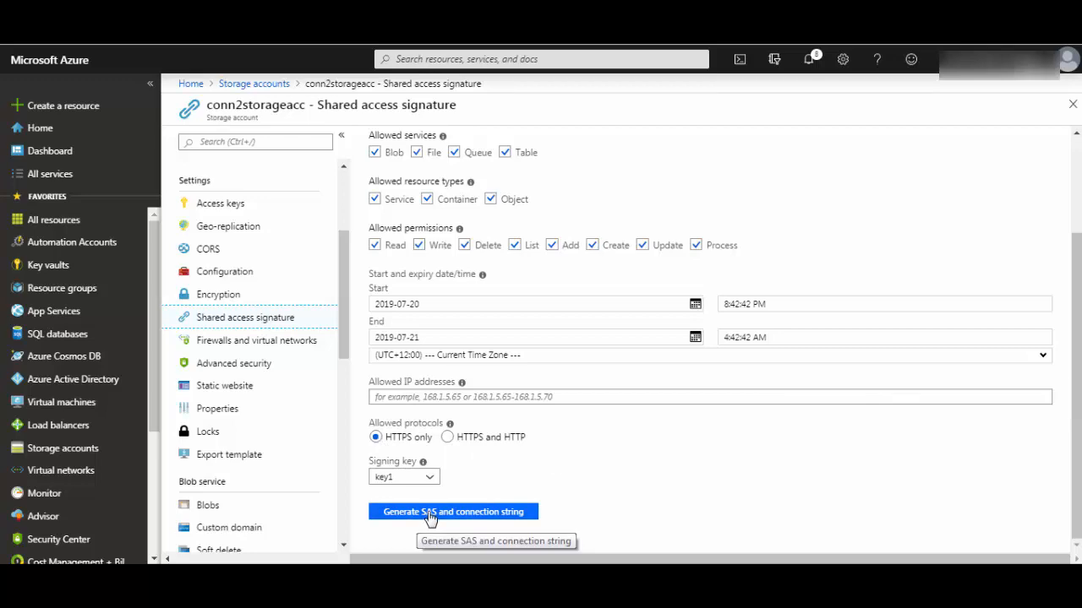
Generate the SAS token and connection string, then select the token and table service SAS URL for copying.
{"action": "left_click", "coordinate": [453, 510]}
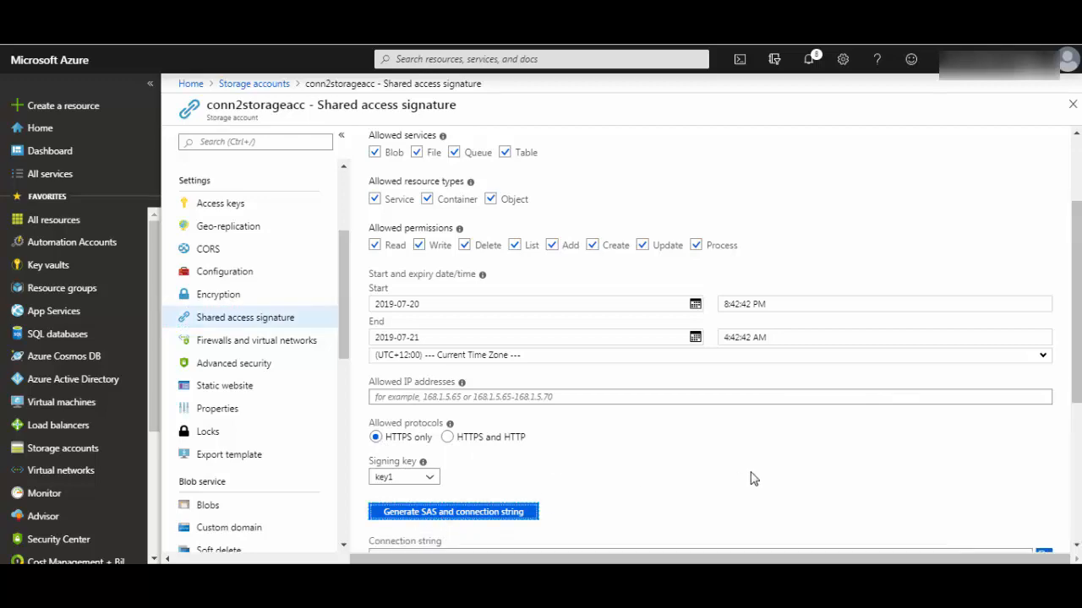
{"action": "left_click", "coordinate": [453, 511]}
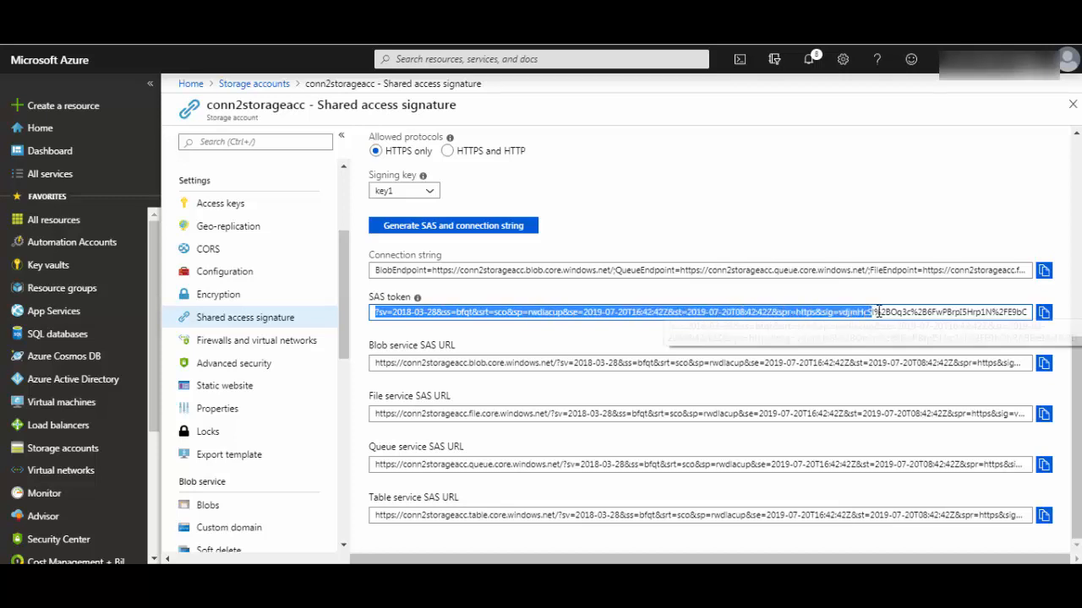
{"action": "mouse_move", "coordinate": [888, 311]}
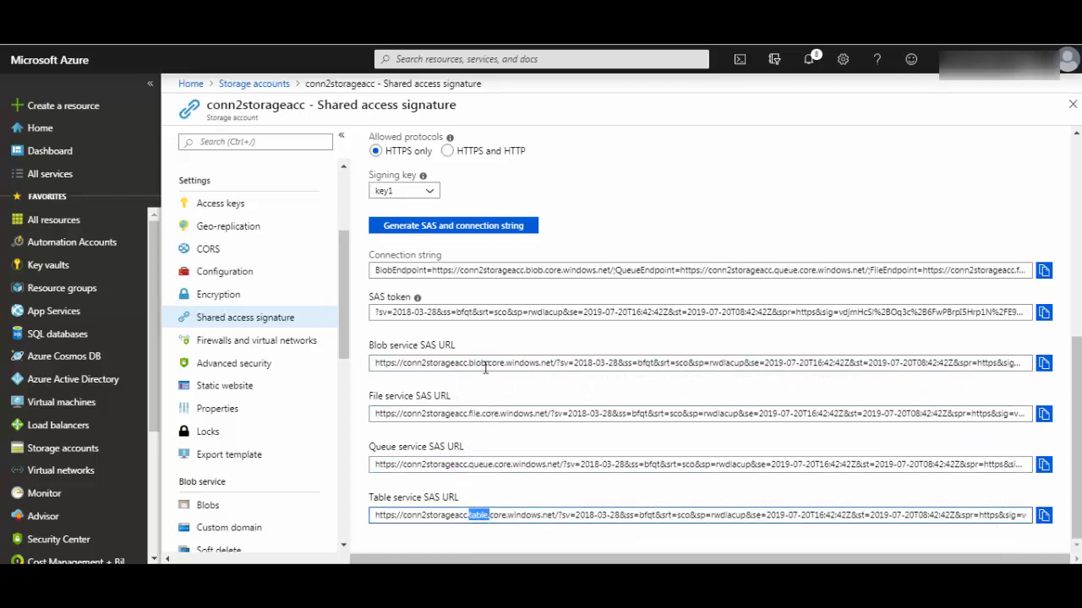
{"action": "double_click", "coordinate": [473, 362]}
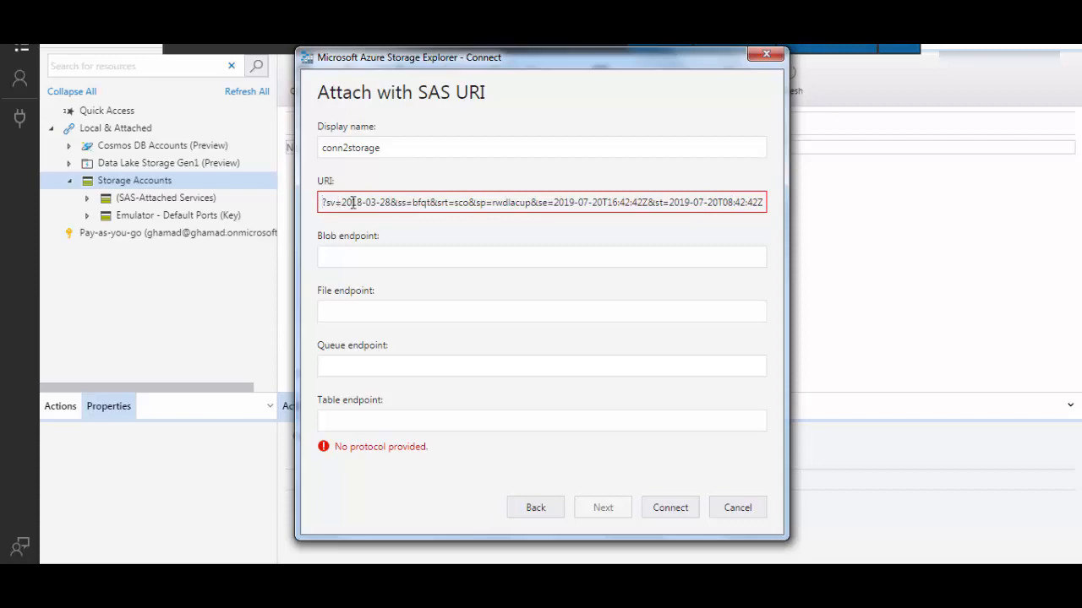
Fill the URI field with the blob service SAS URL for conn2storage and continue to connect.
{"action": "left_click", "coordinate": [541, 365]}
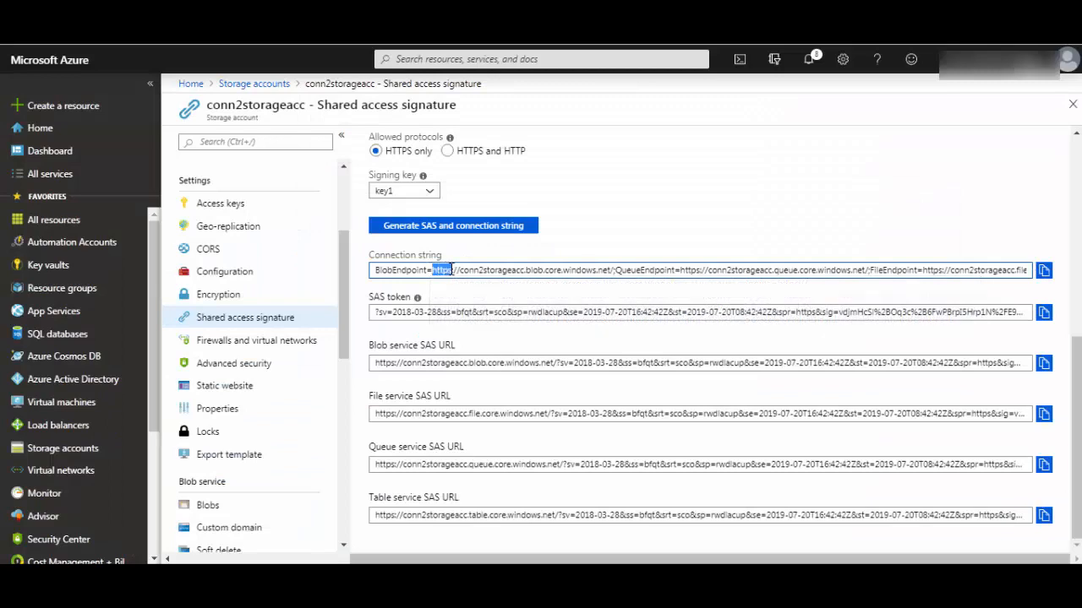
{"action": "left_click_drag", "start_coordinate": [433, 270], "coordinate": [612, 270]}
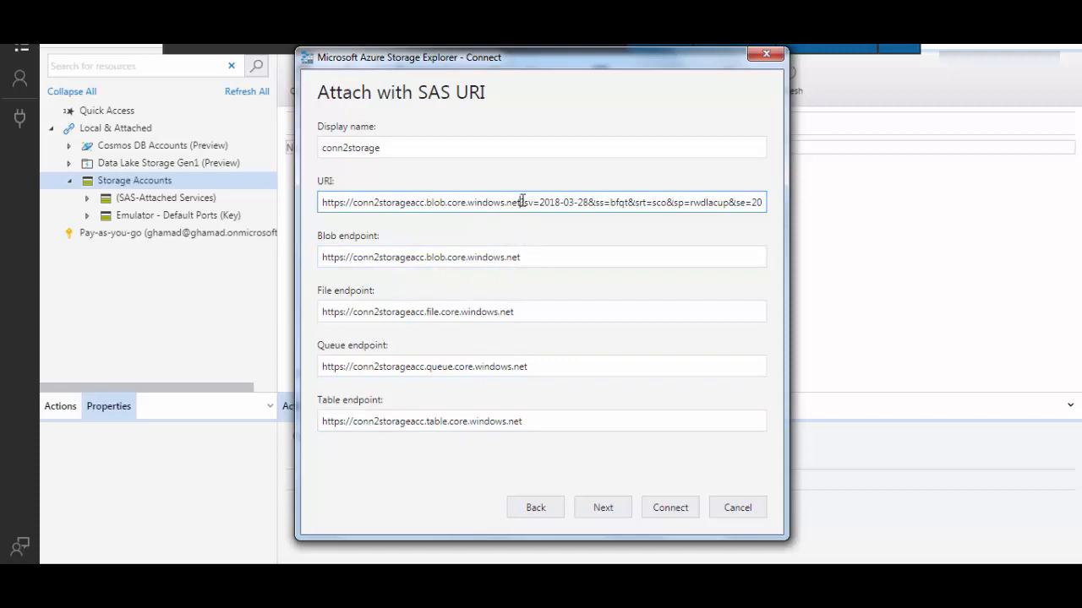
{"action": "left_click_drag", "start_coordinate": [521, 202], "coordinate": [743, 203]}
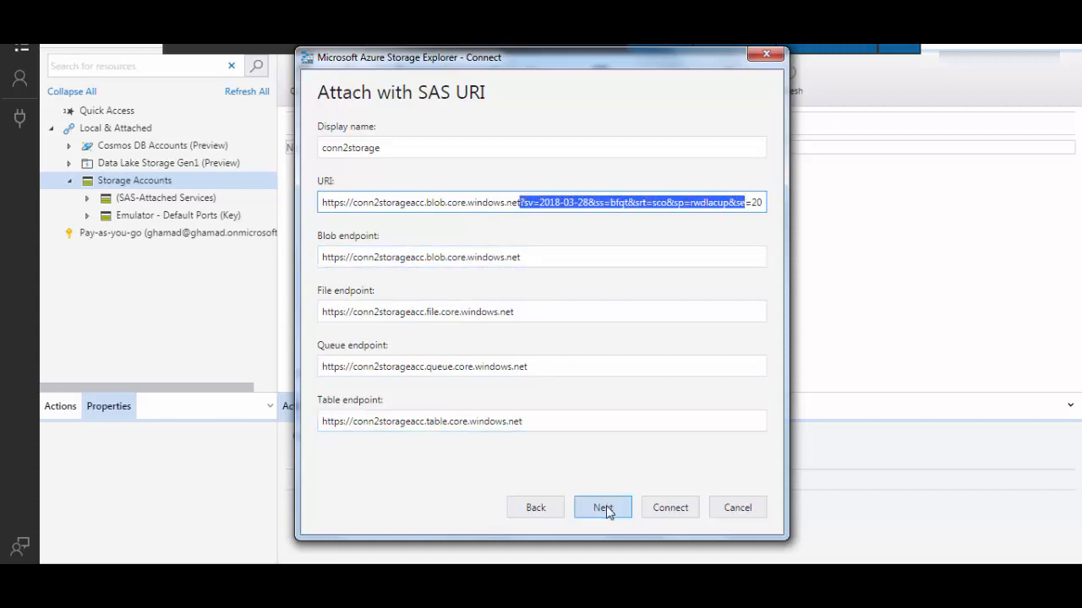
{"action": "left_click", "coordinate": [670, 507]}
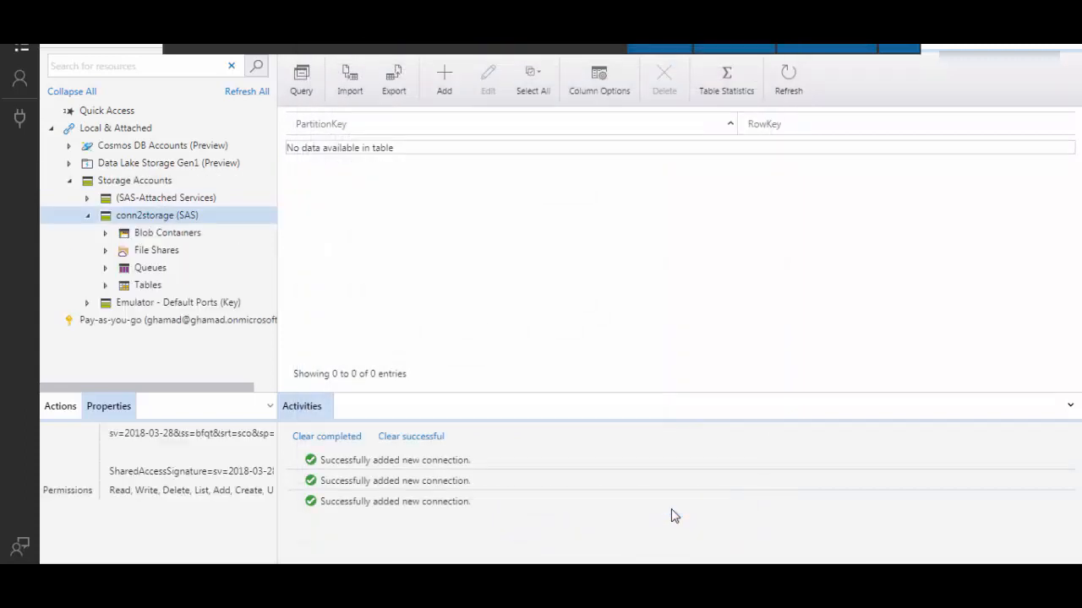
Browse conn2storage's conn2blobstorage container, file shares and conn2tablestorage table.
{"action": "left_click", "coordinate": [166, 233]}
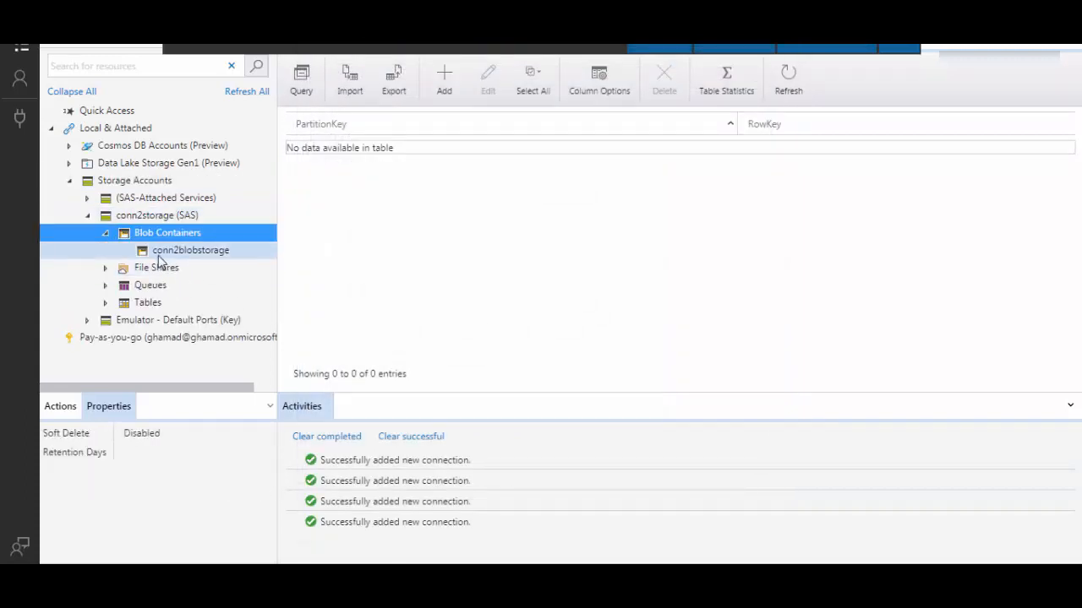
{"action": "left_click", "coordinate": [189, 251]}
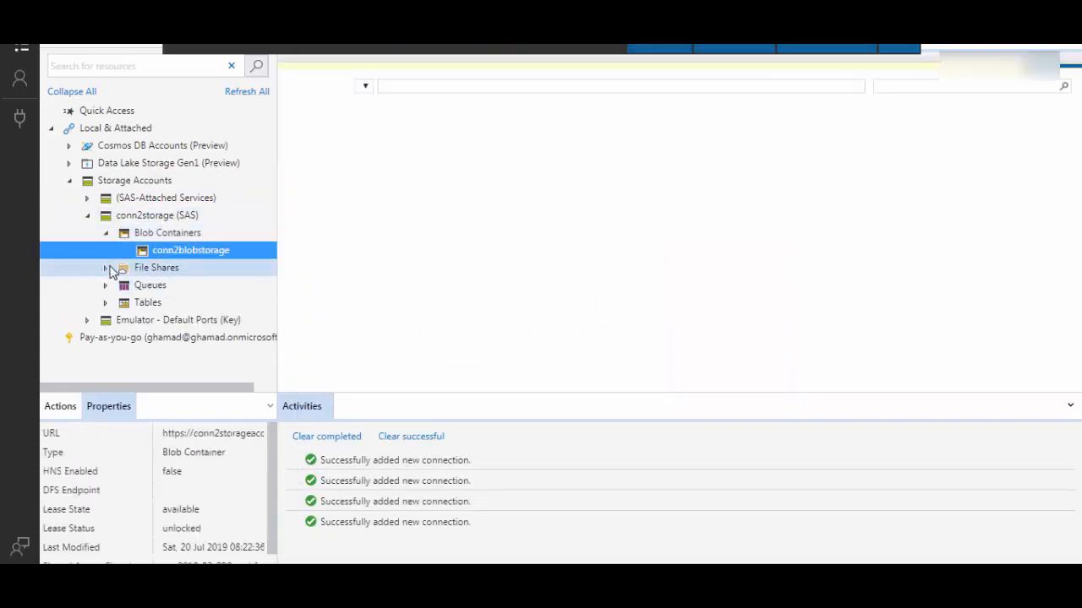
{"action": "left_click", "coordinate": [105, 267]}
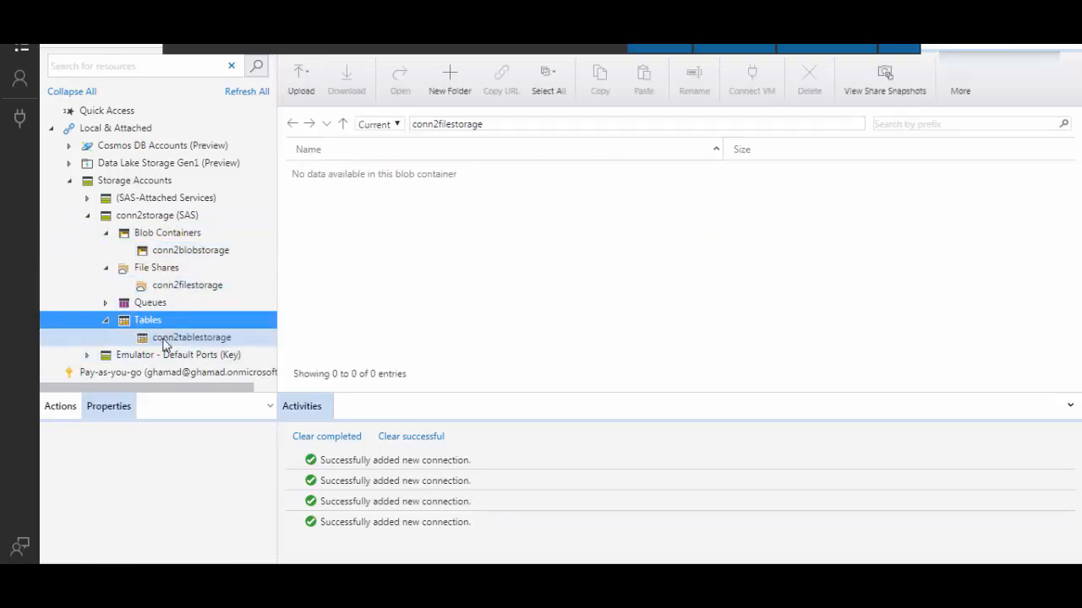
{"action": "left_click", "coordinate": [190, 338]}
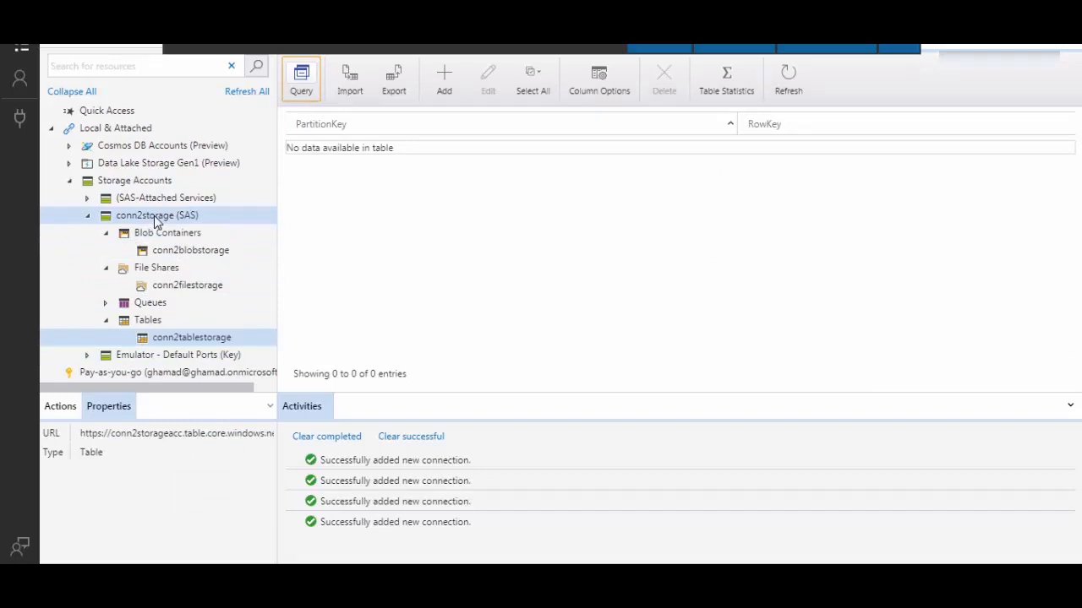
Detach the conn2storage SAS connection and confirm its removal.
{"action": "right_click", "coordinate": [155, 215]}
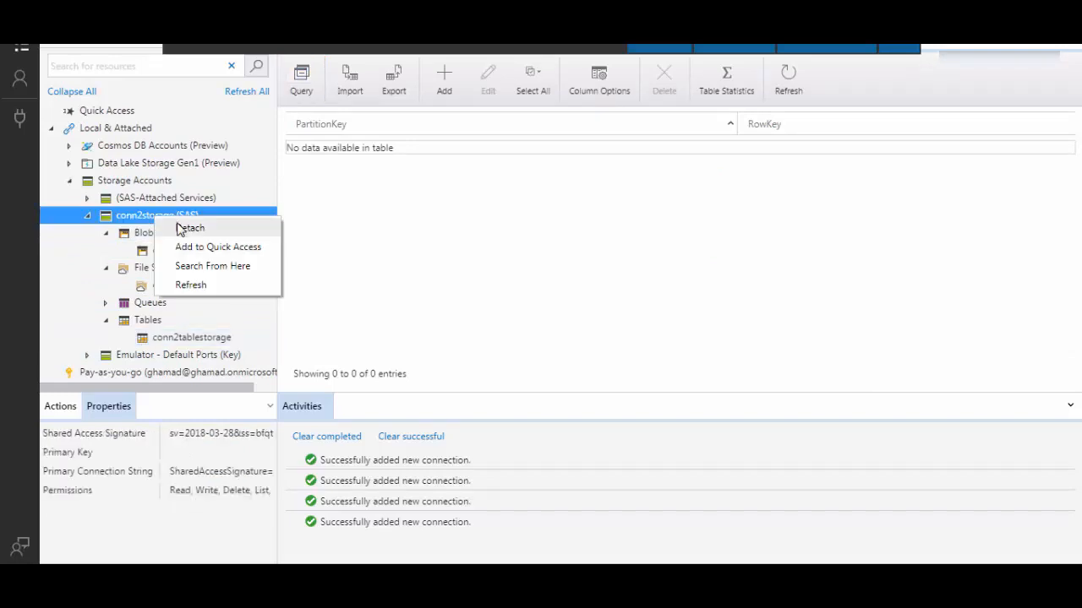
{"action": "left_click", "coordinate": [193, 226]}
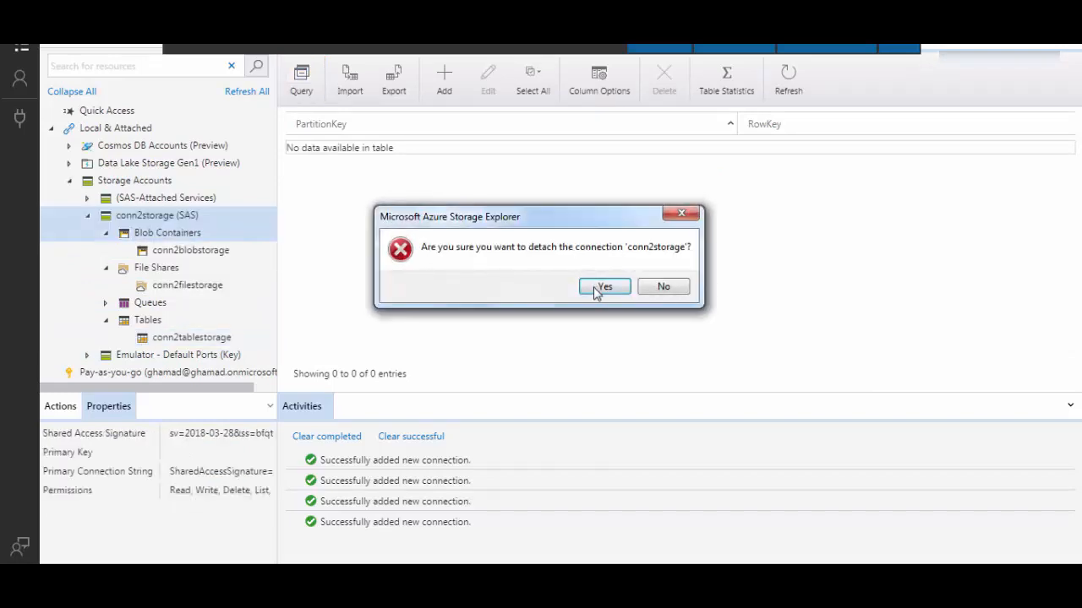
{"action": "left_click", "coordinate": [603, 287]}
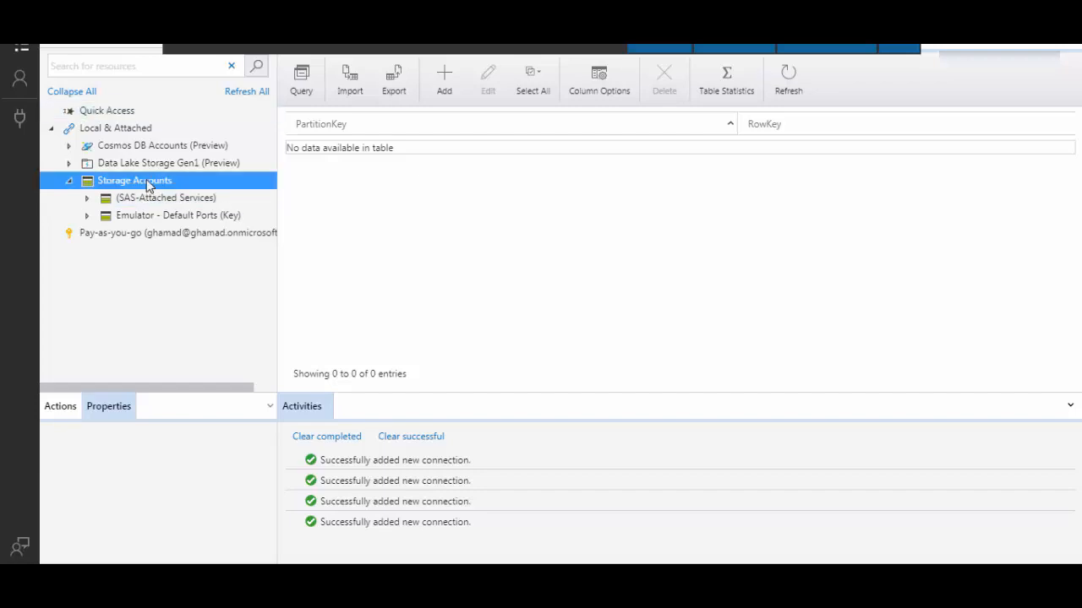
{"action": "mouse_move", "coordinate": [480, 257]}
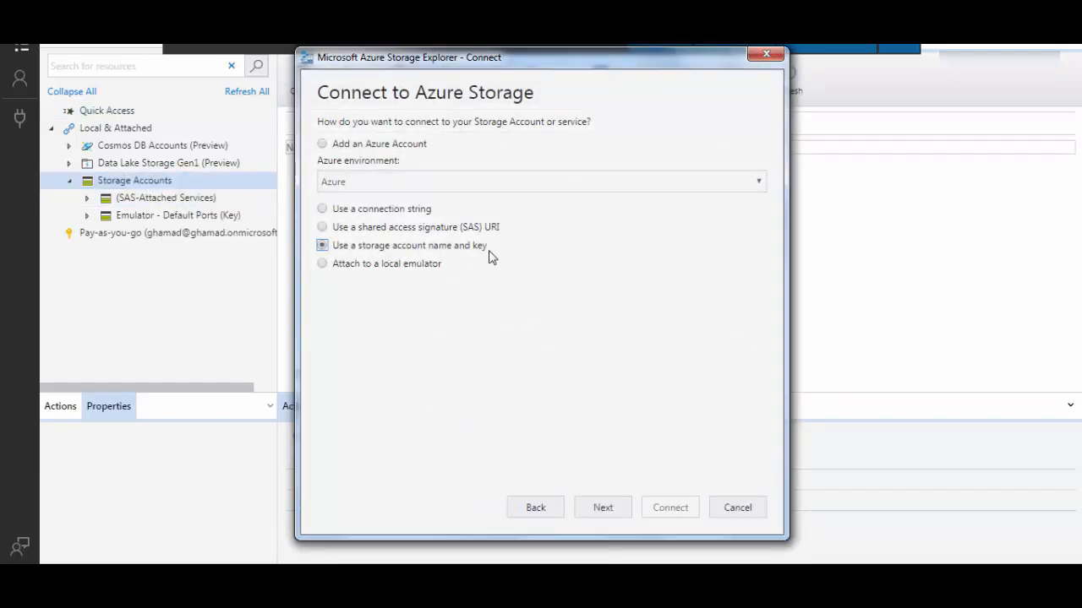
Proceed to the name-and-key form, name the connection conn2storage, and switch to the Azure portal.
{"action": "left_click", "coordinate": [602, 507]}
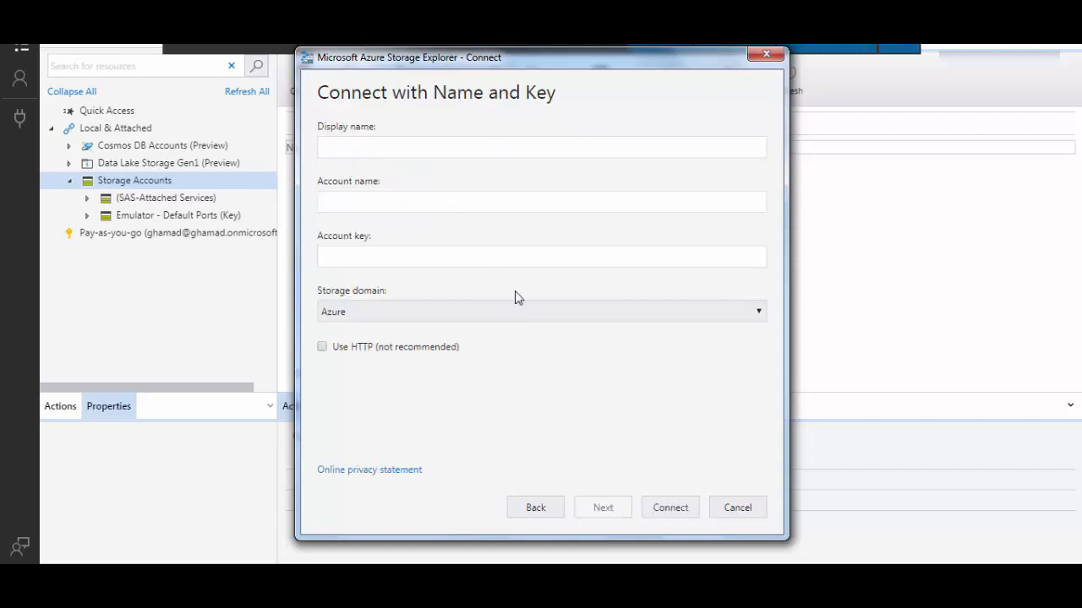
{"action": "left_click", "coordinate": [541, 145]}
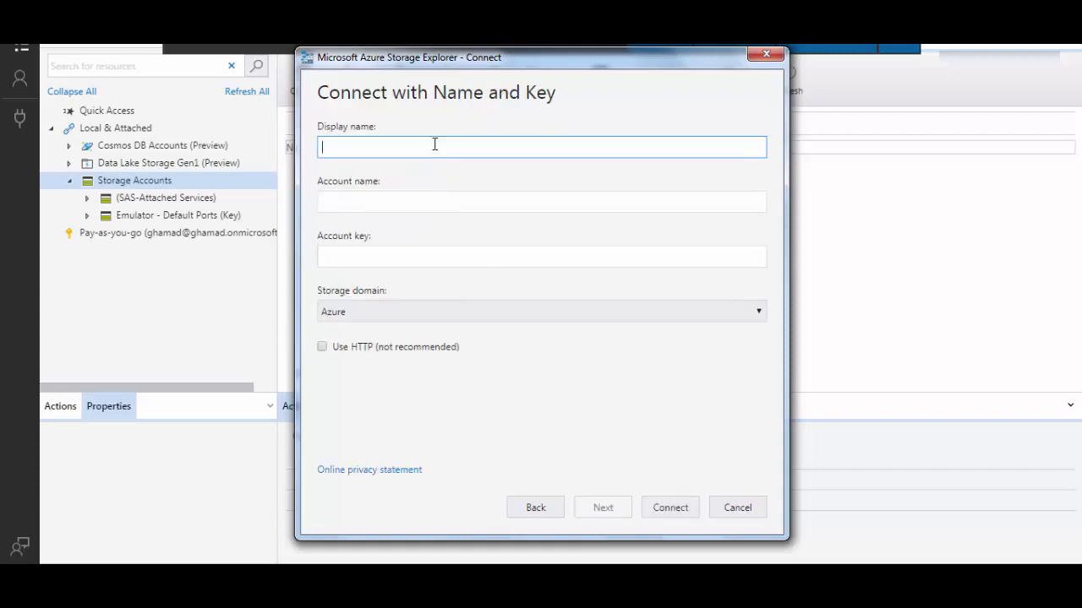
{"action": "type", "text": "conn2storage"}
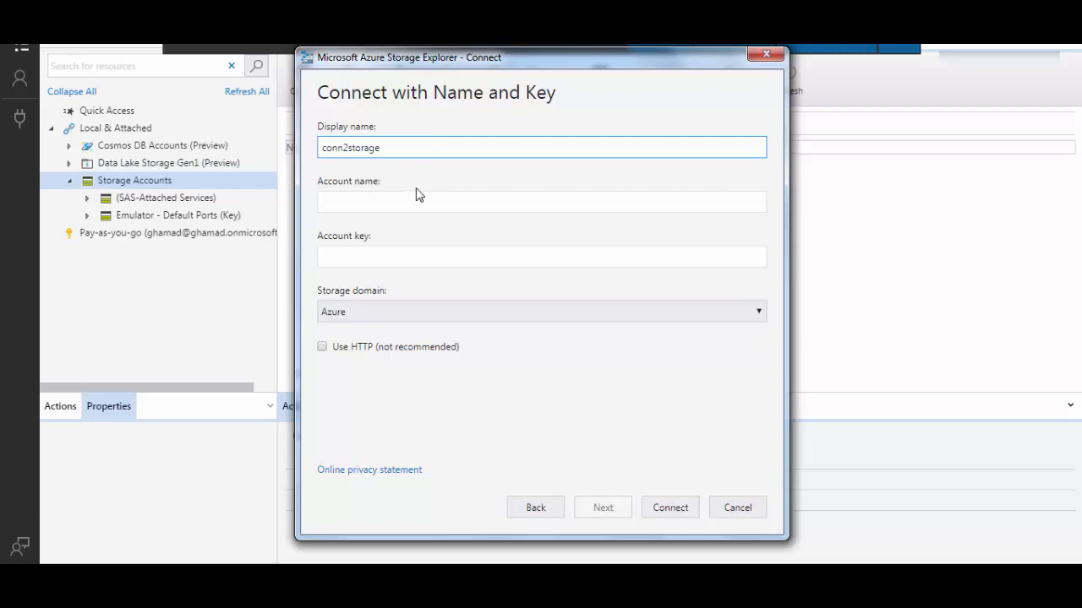
{"action": "left_click", "coordinate": [541, 201]}
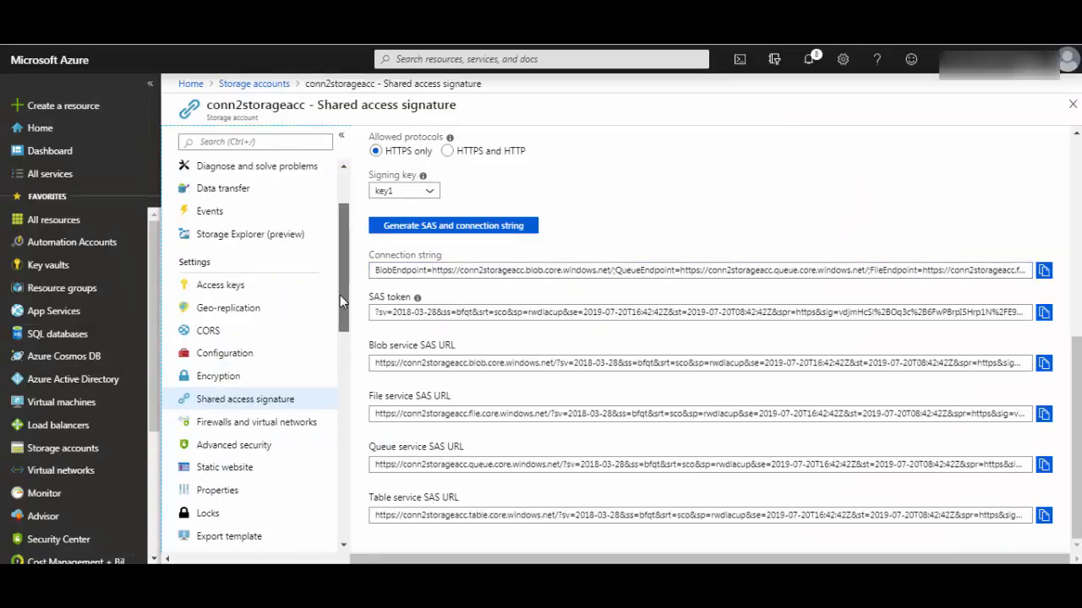
Enter account name conn2storageacc, connect with its key, and expand the attached account's blob containers.
{"action": "left_click", "coordinate": [220, 284]}
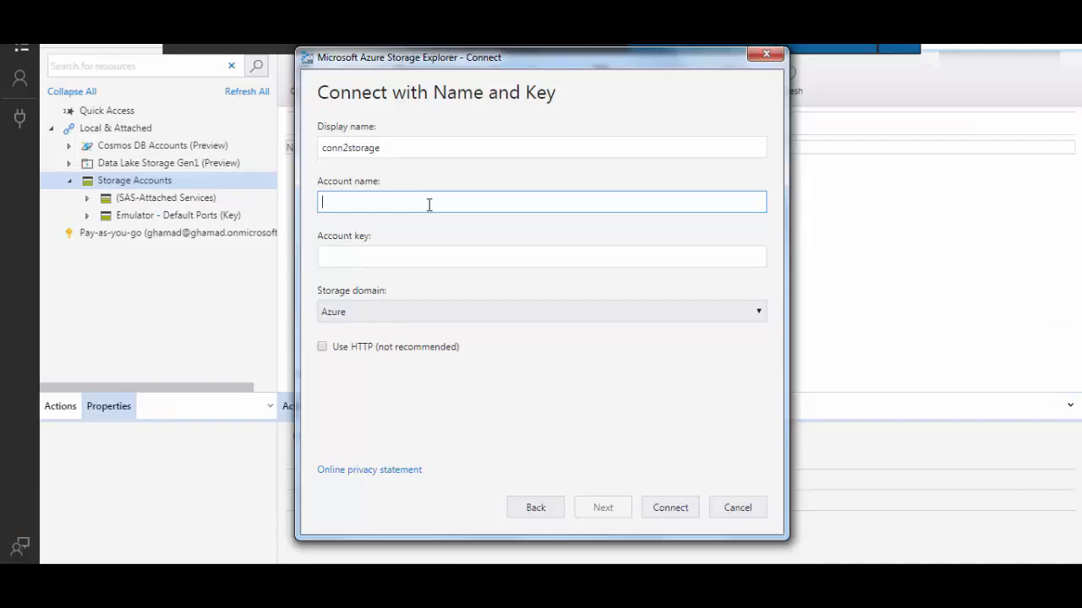
{"action": "type", "text": "conn2storageacc"}
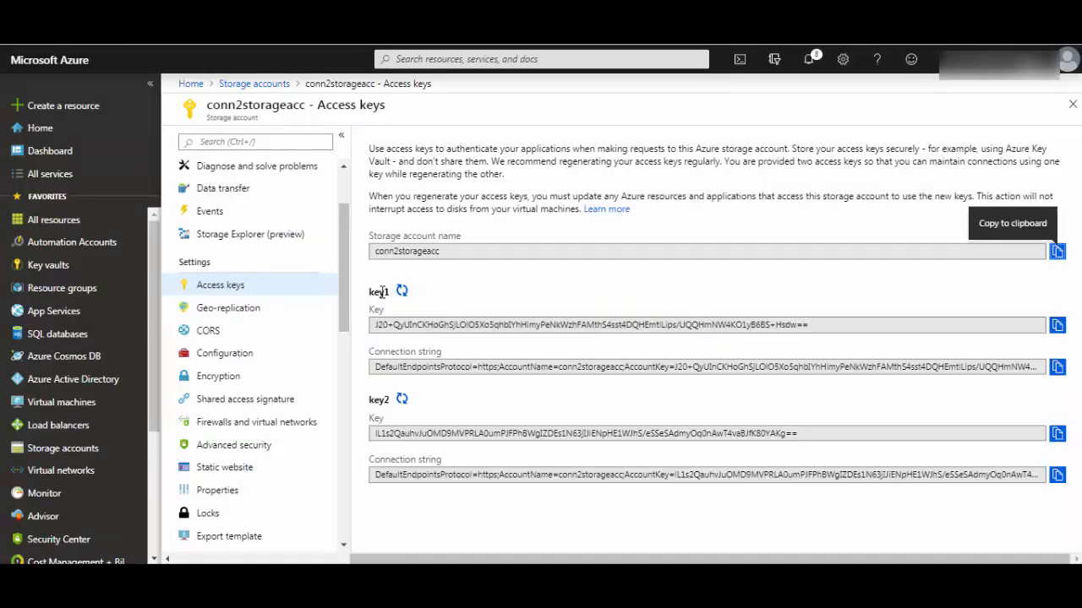
{"action": "mouse_move", "coordinate": [899, 339]}
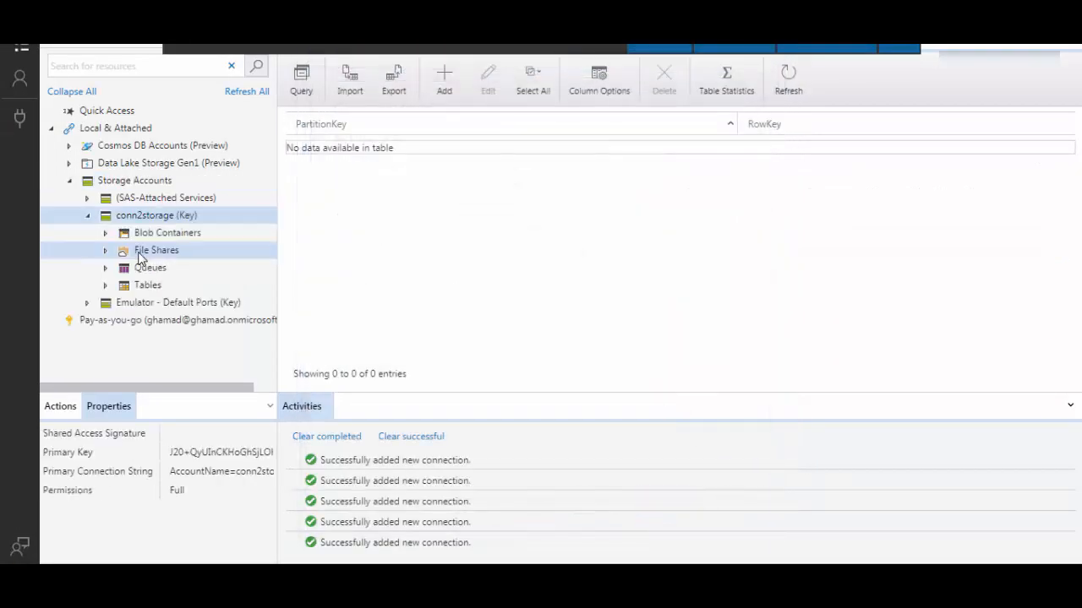
{"action": "left_click", "coordinate": [167, 233]}
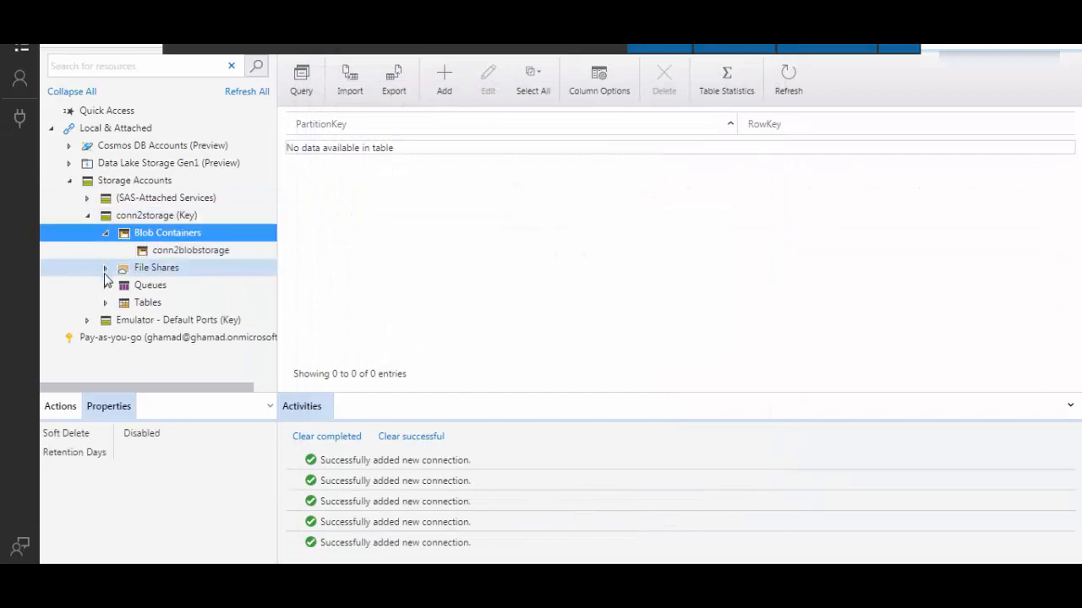